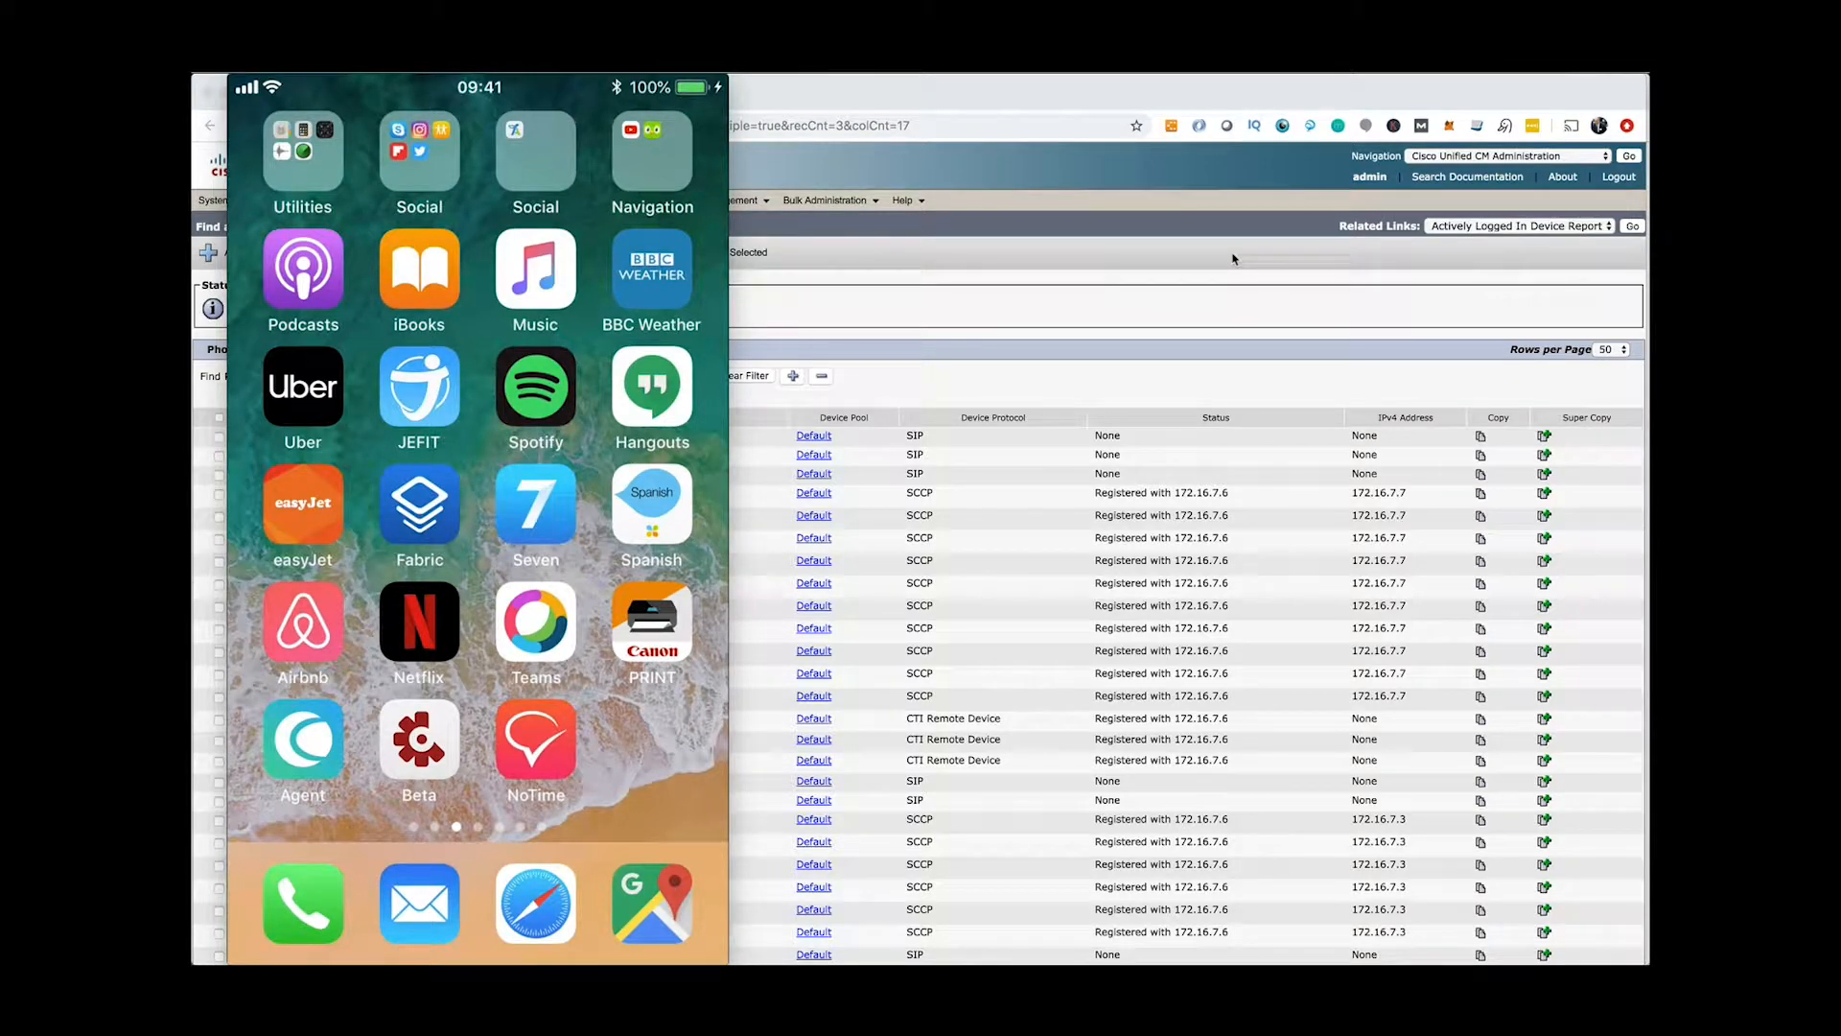
Launch the Agent app from the iPhone home screen to reach its login screen.
{"action": "left_click", "coordinate": [302, 741]}
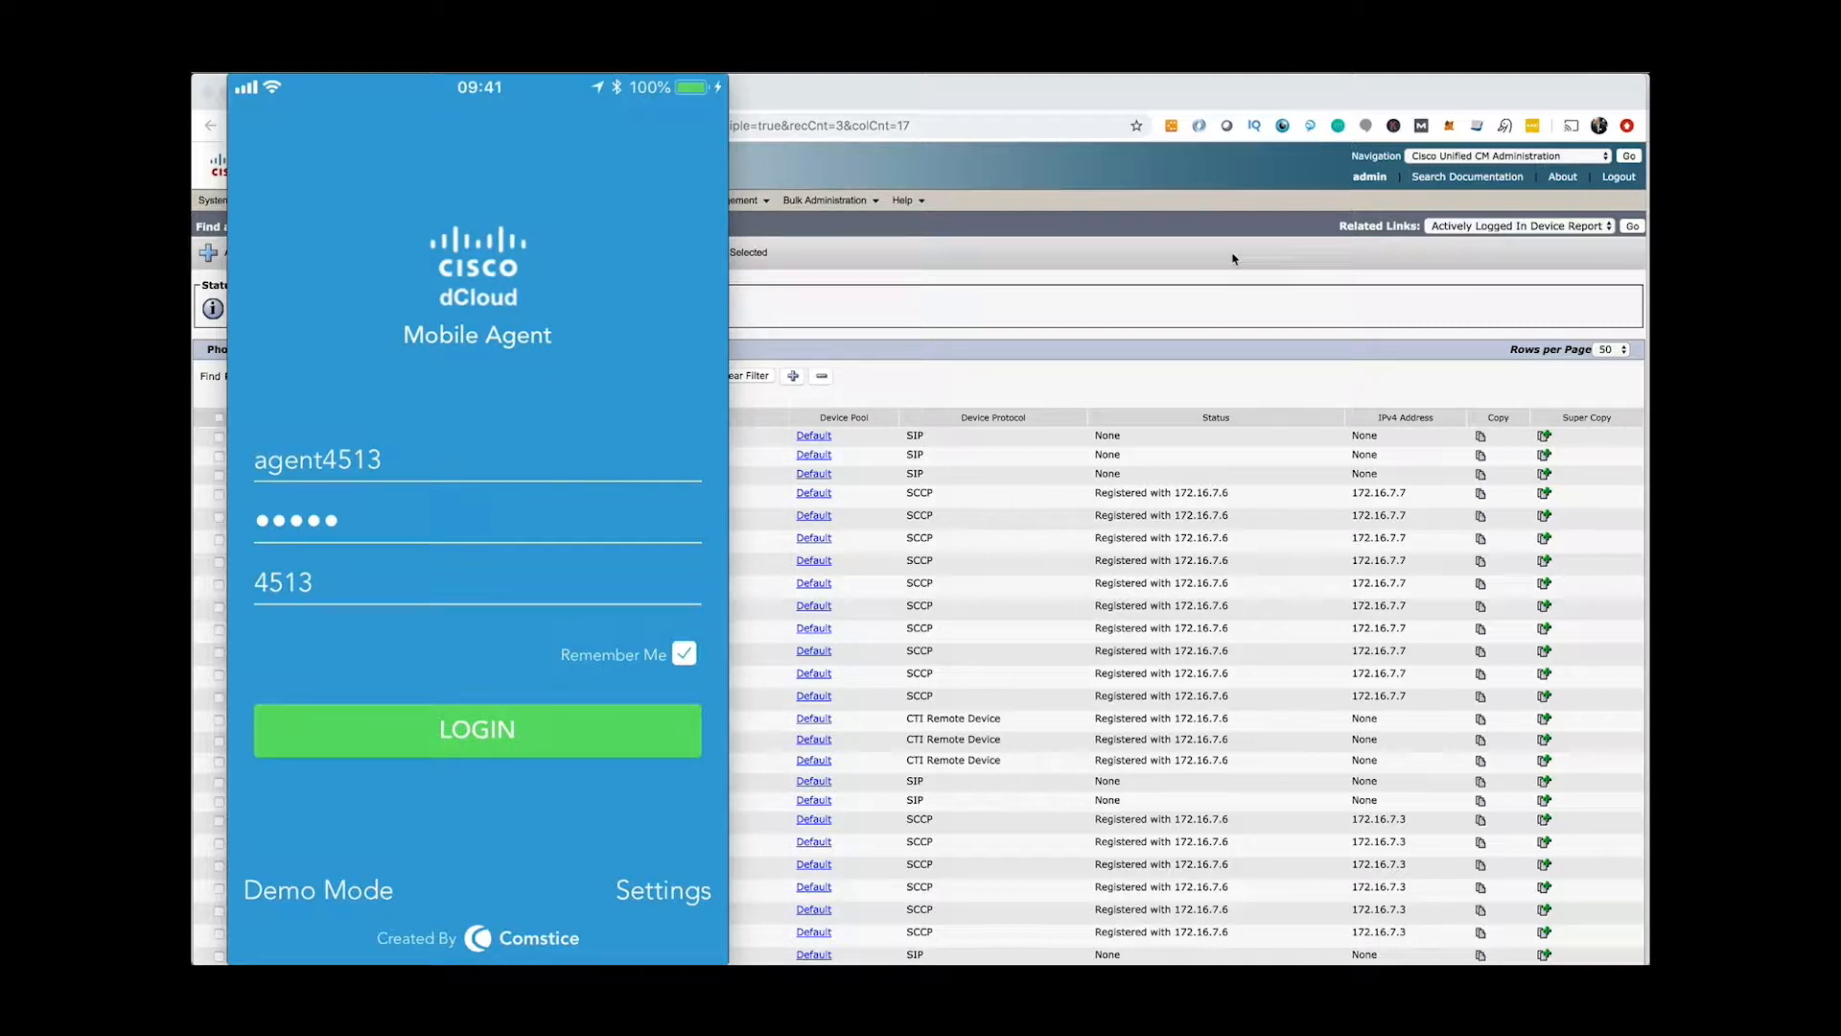
Replace the server retrieval code lab201 with dcl101 in the app settings.
{"action": "left_click", "coordinate": [661, 888]}
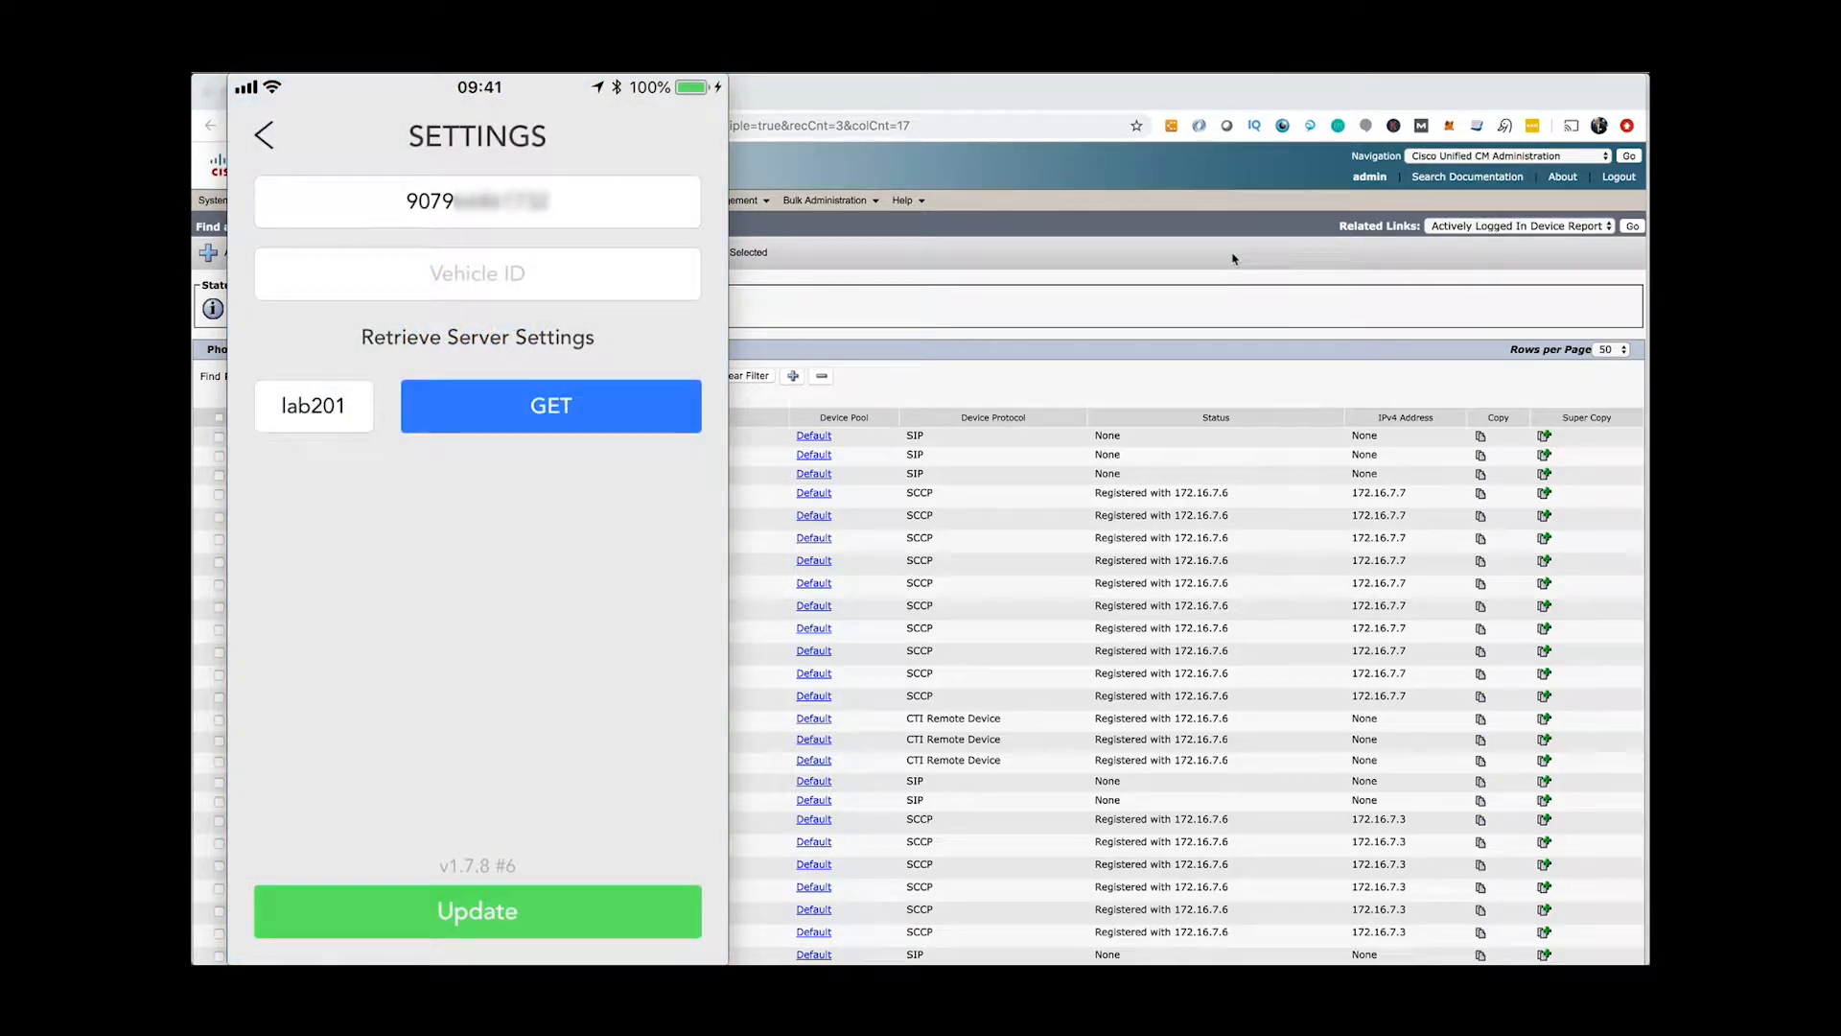
{"action": "left_click", "coordinate": [313, 404]}
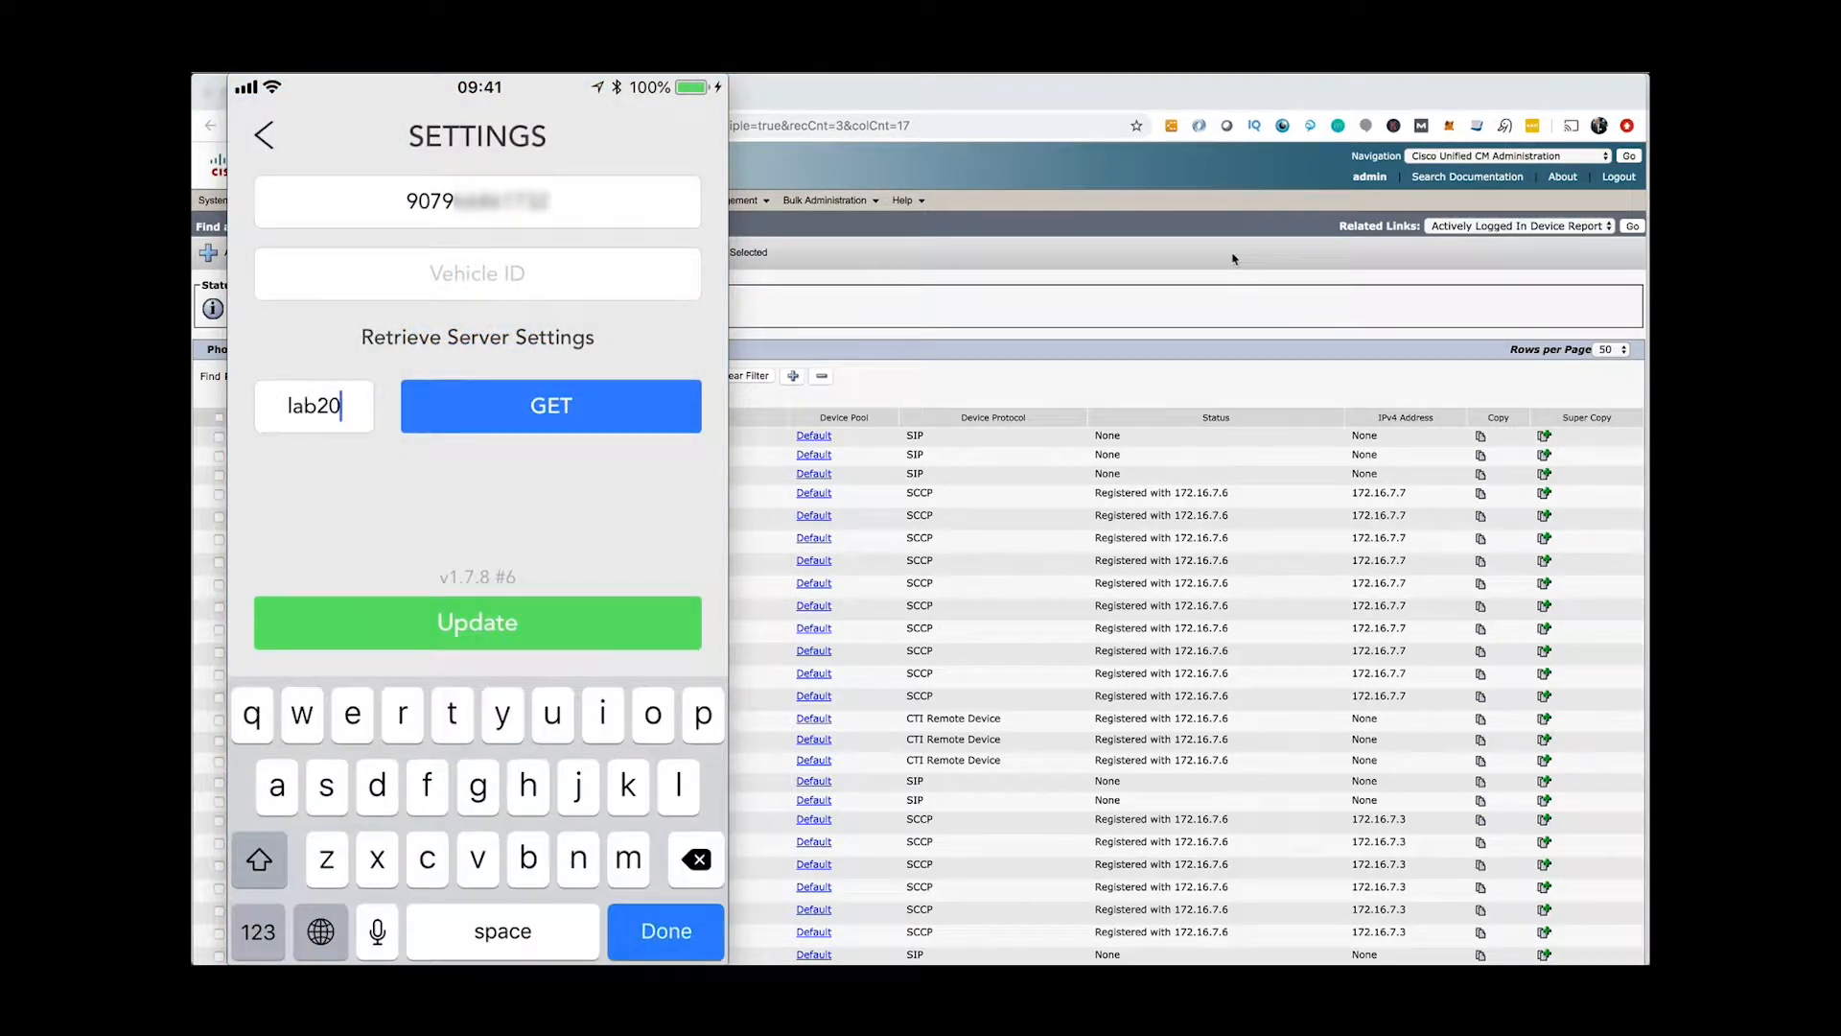
{"action": "left_click", "coordinate": [694, 860]}
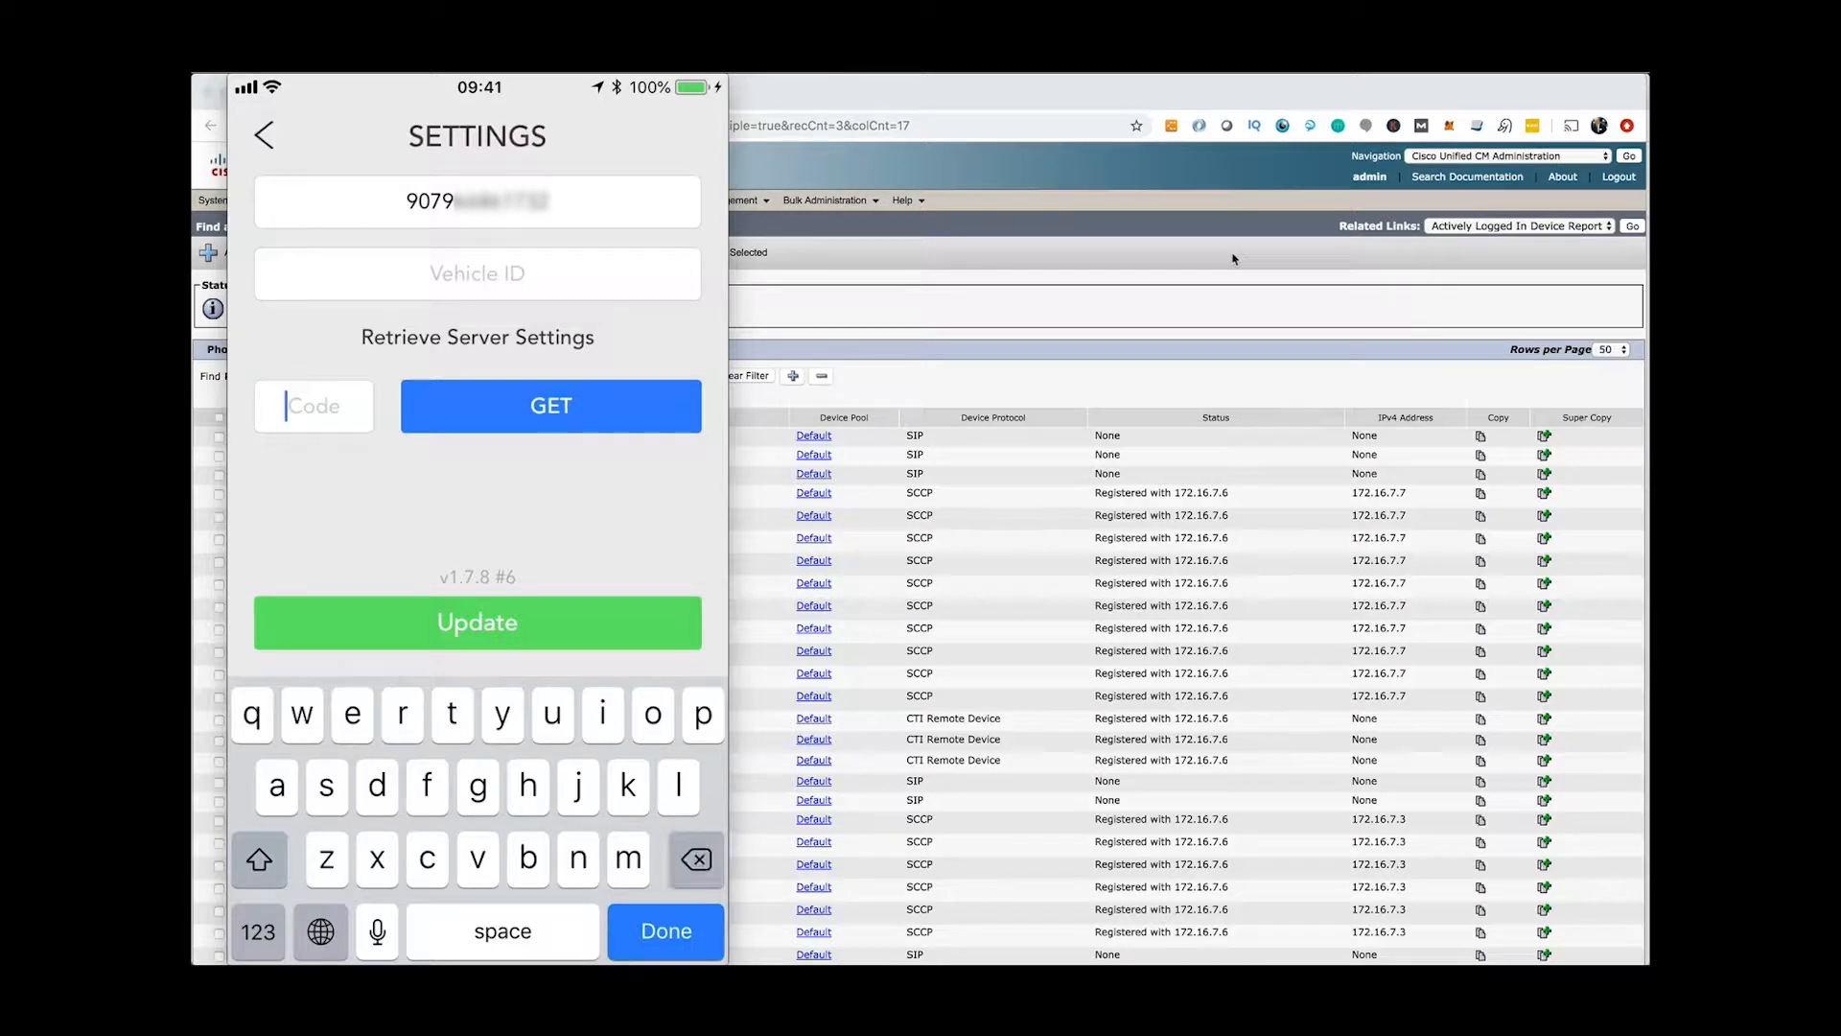
{"action": "type", "text": "dcl101"}
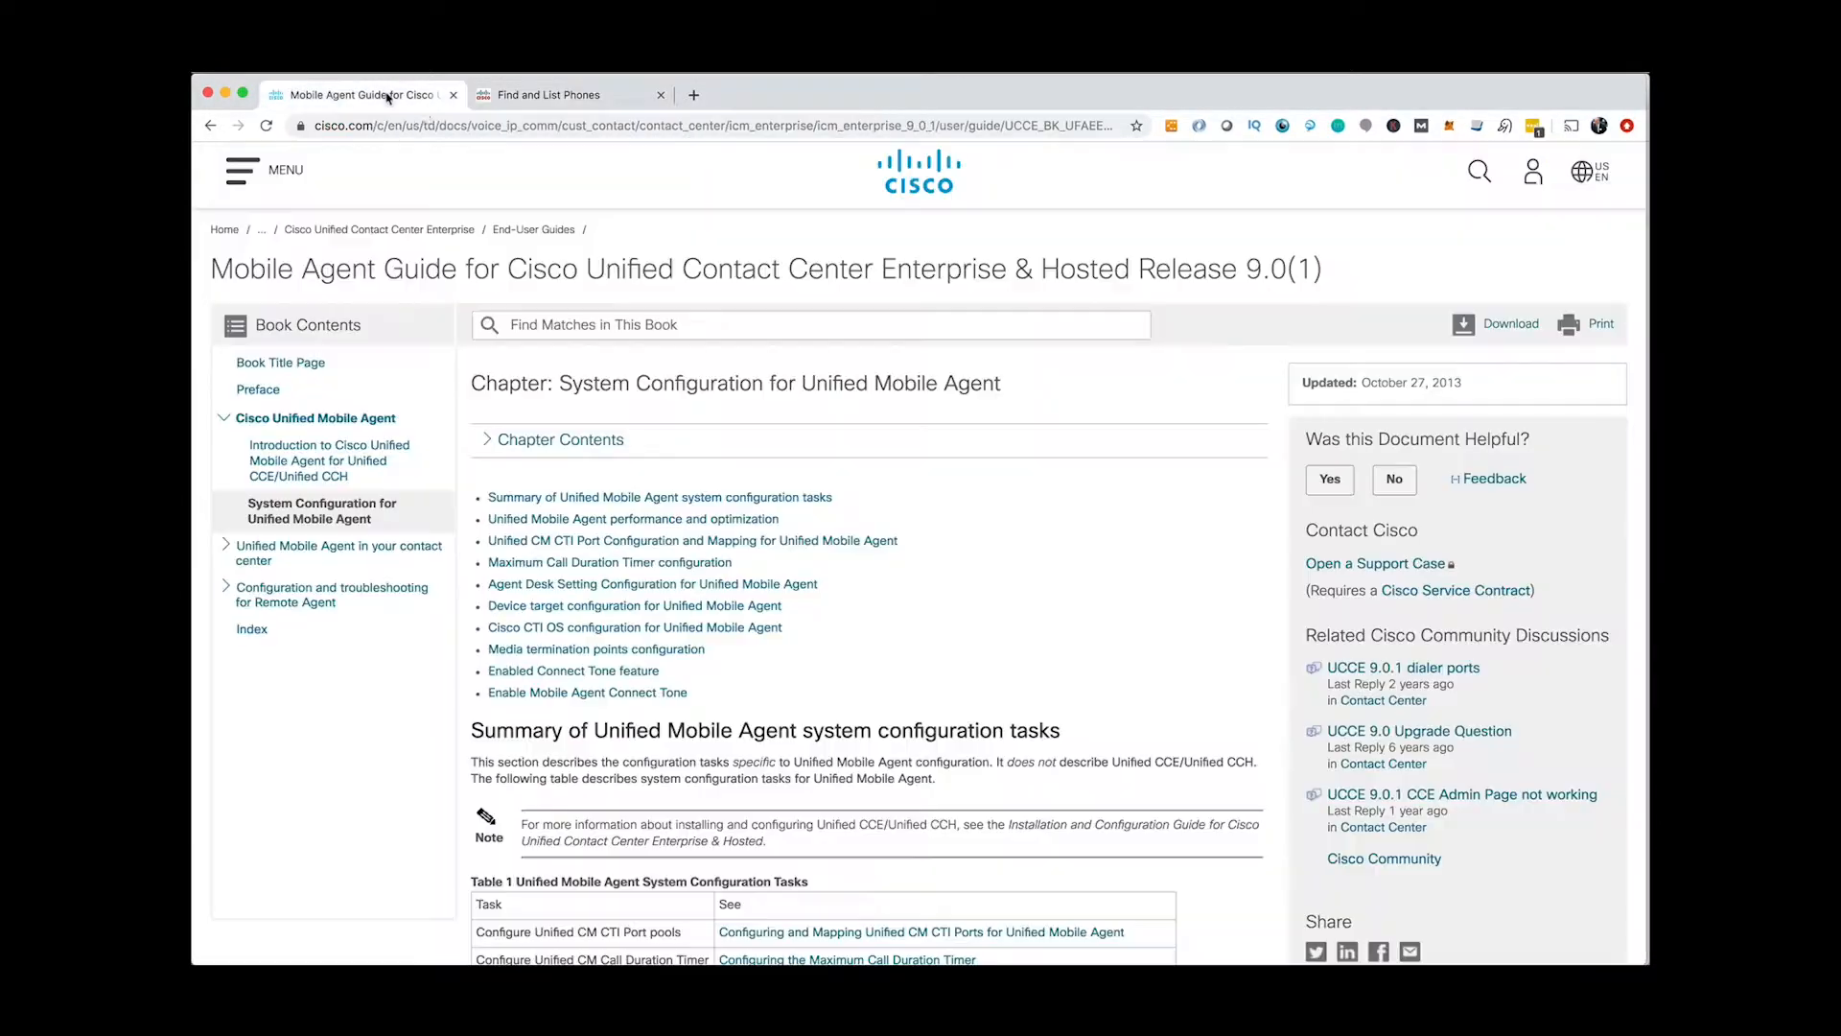
Read through the Mobile Agent System Configuration chapter, then return to Find and List Phones.
{"action": "scroll", "scroll_direction": "down", "scroll_amount": 3}
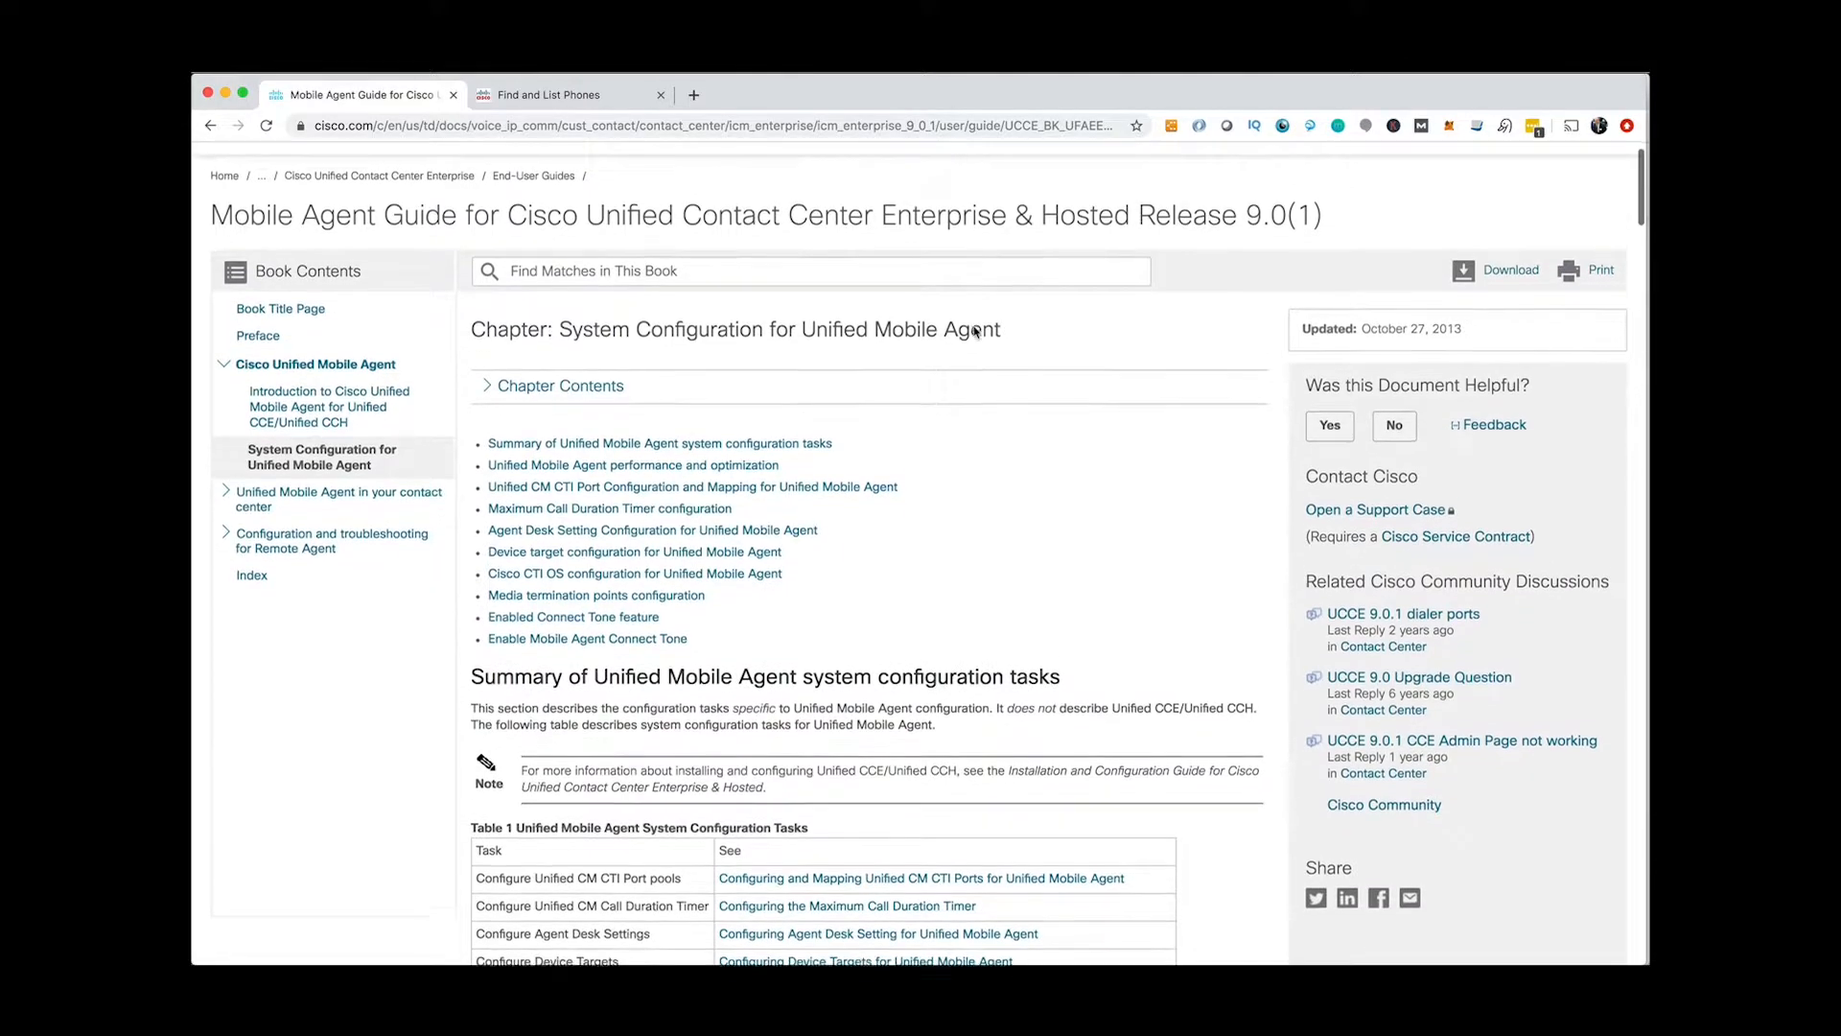
{"action": "scroll", "scroll_direction": "down", "scroll_amount": 3}
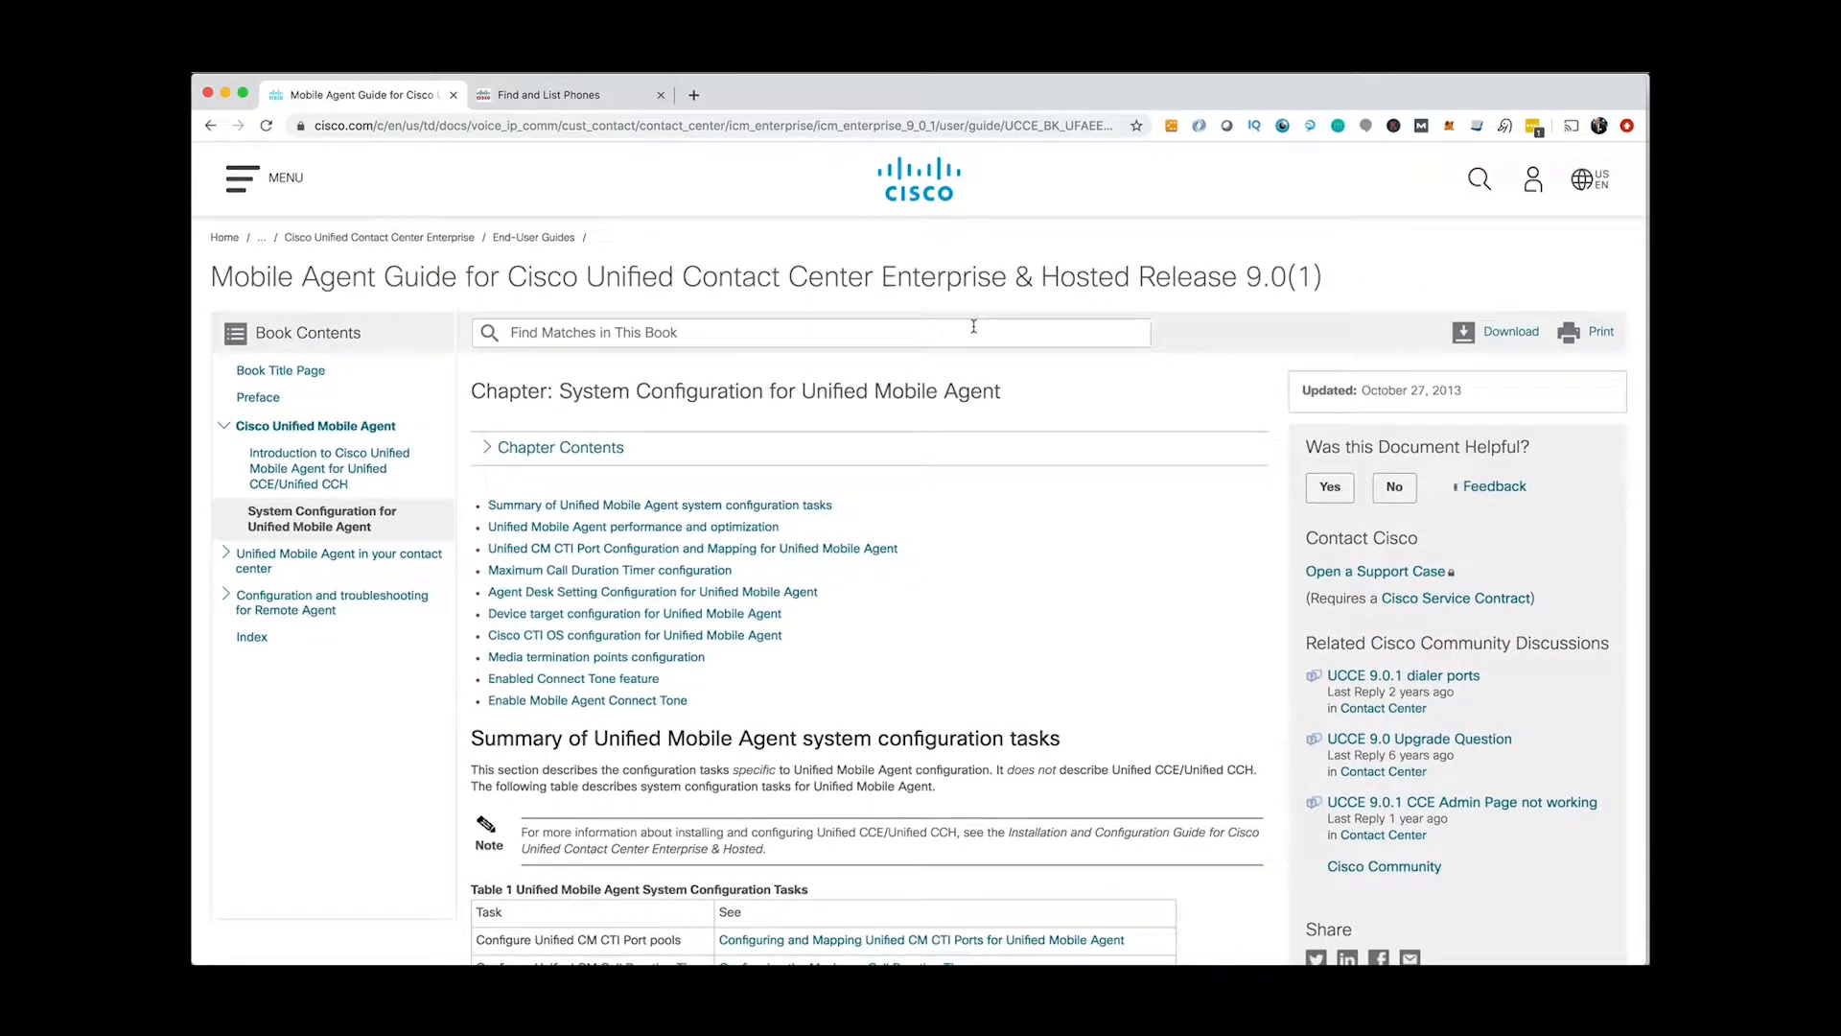
{"action": "scroll", "scroll_direction": "down", "scroll_amount": 3}
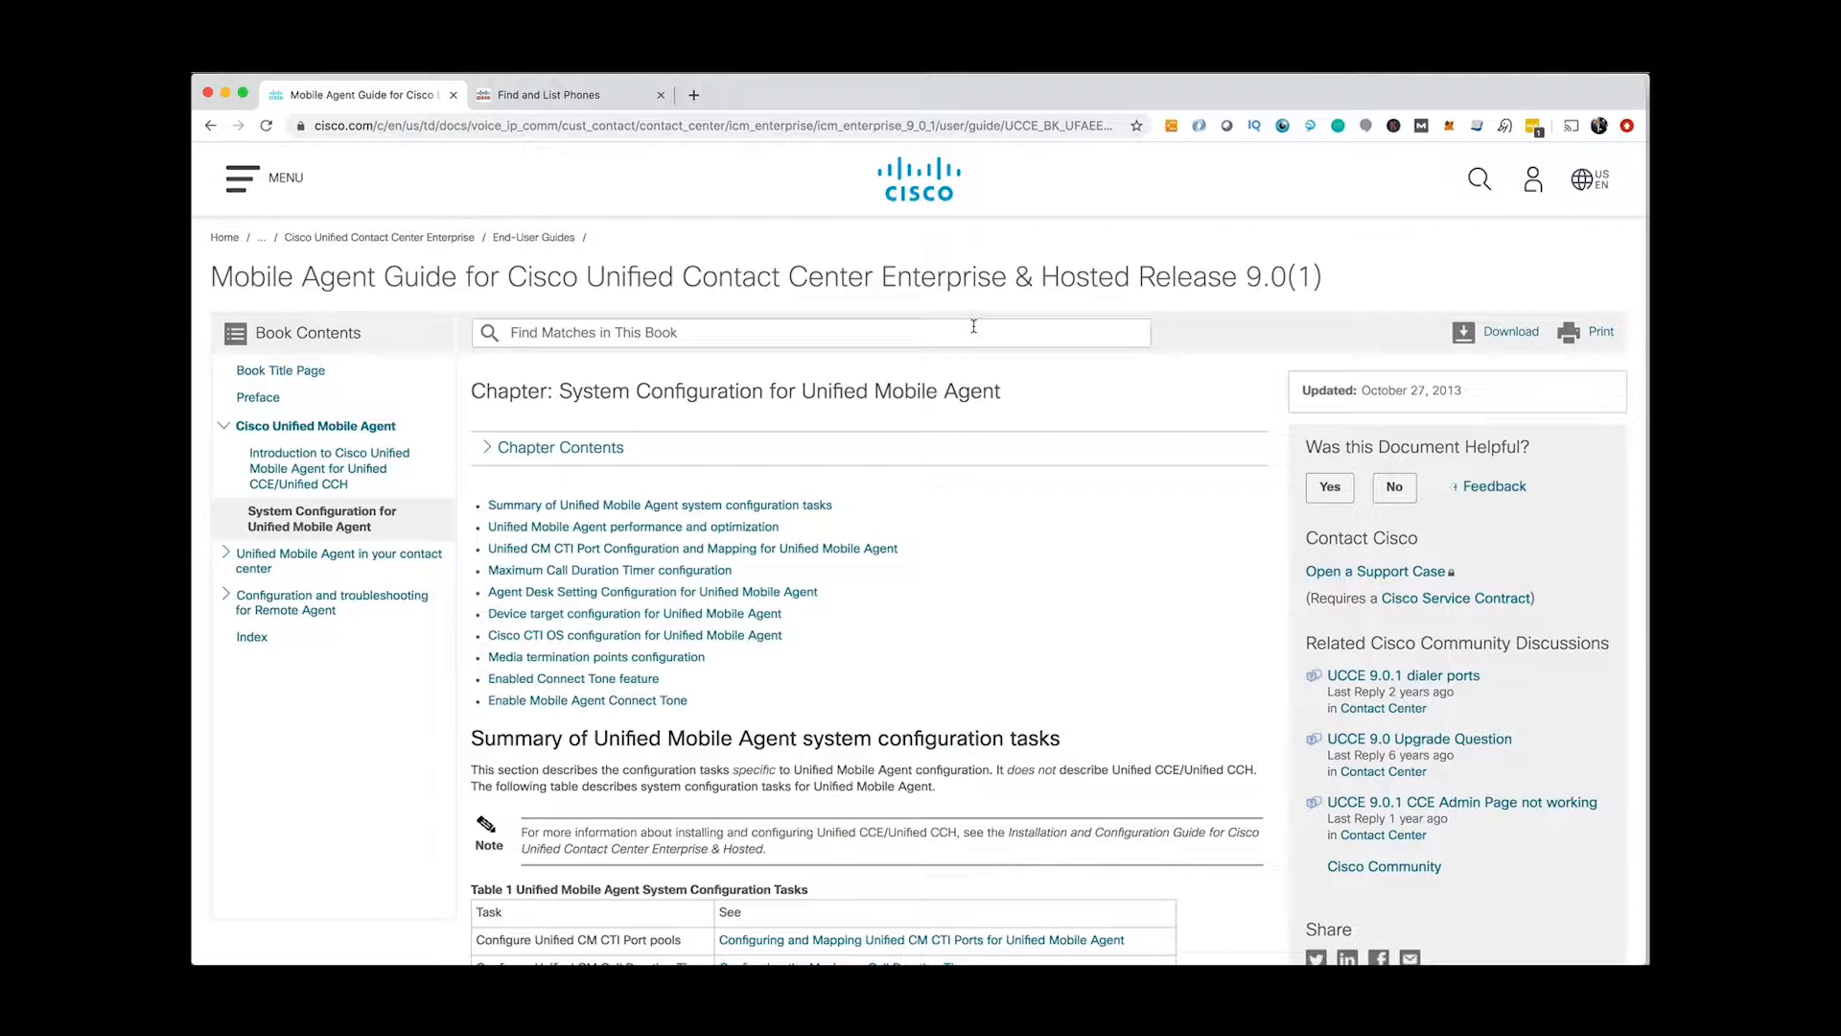
{"action": "scroll", "scroll_direction": "down", "scroll_amount": 3}
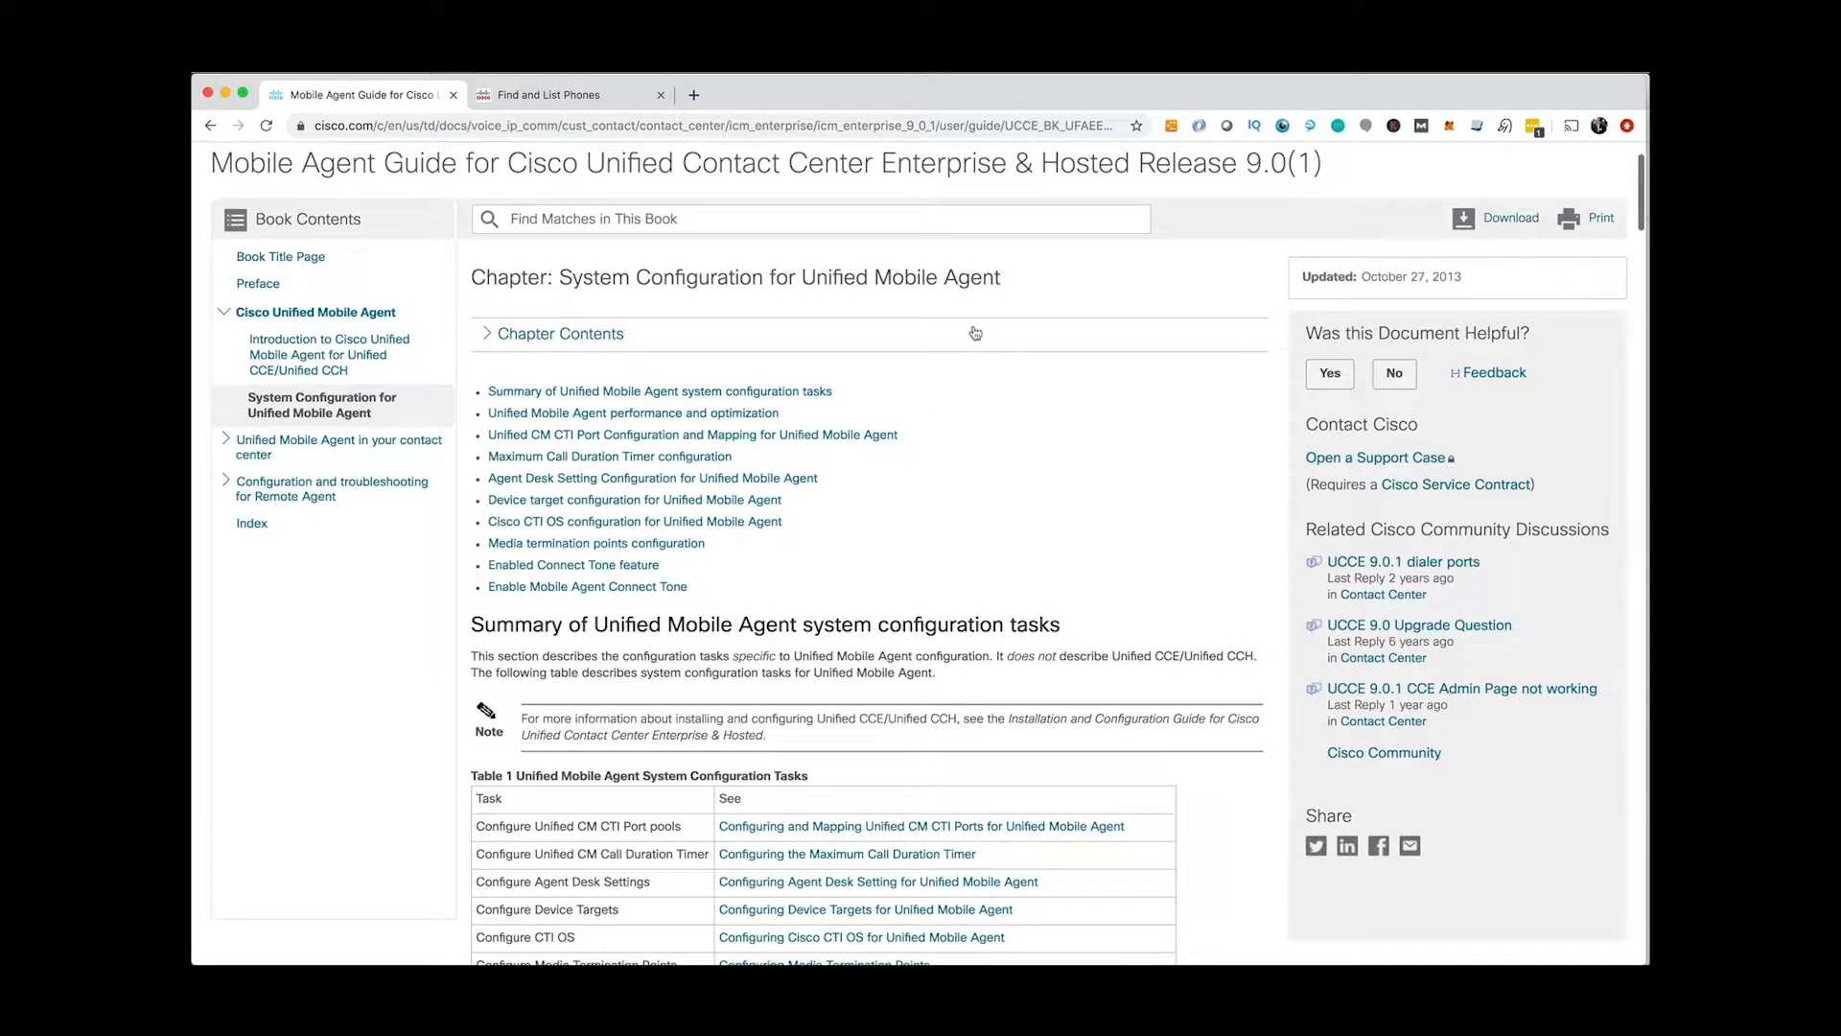
{"action": "scroll", "scroll_direction": "down", "scroll_amount": 3}
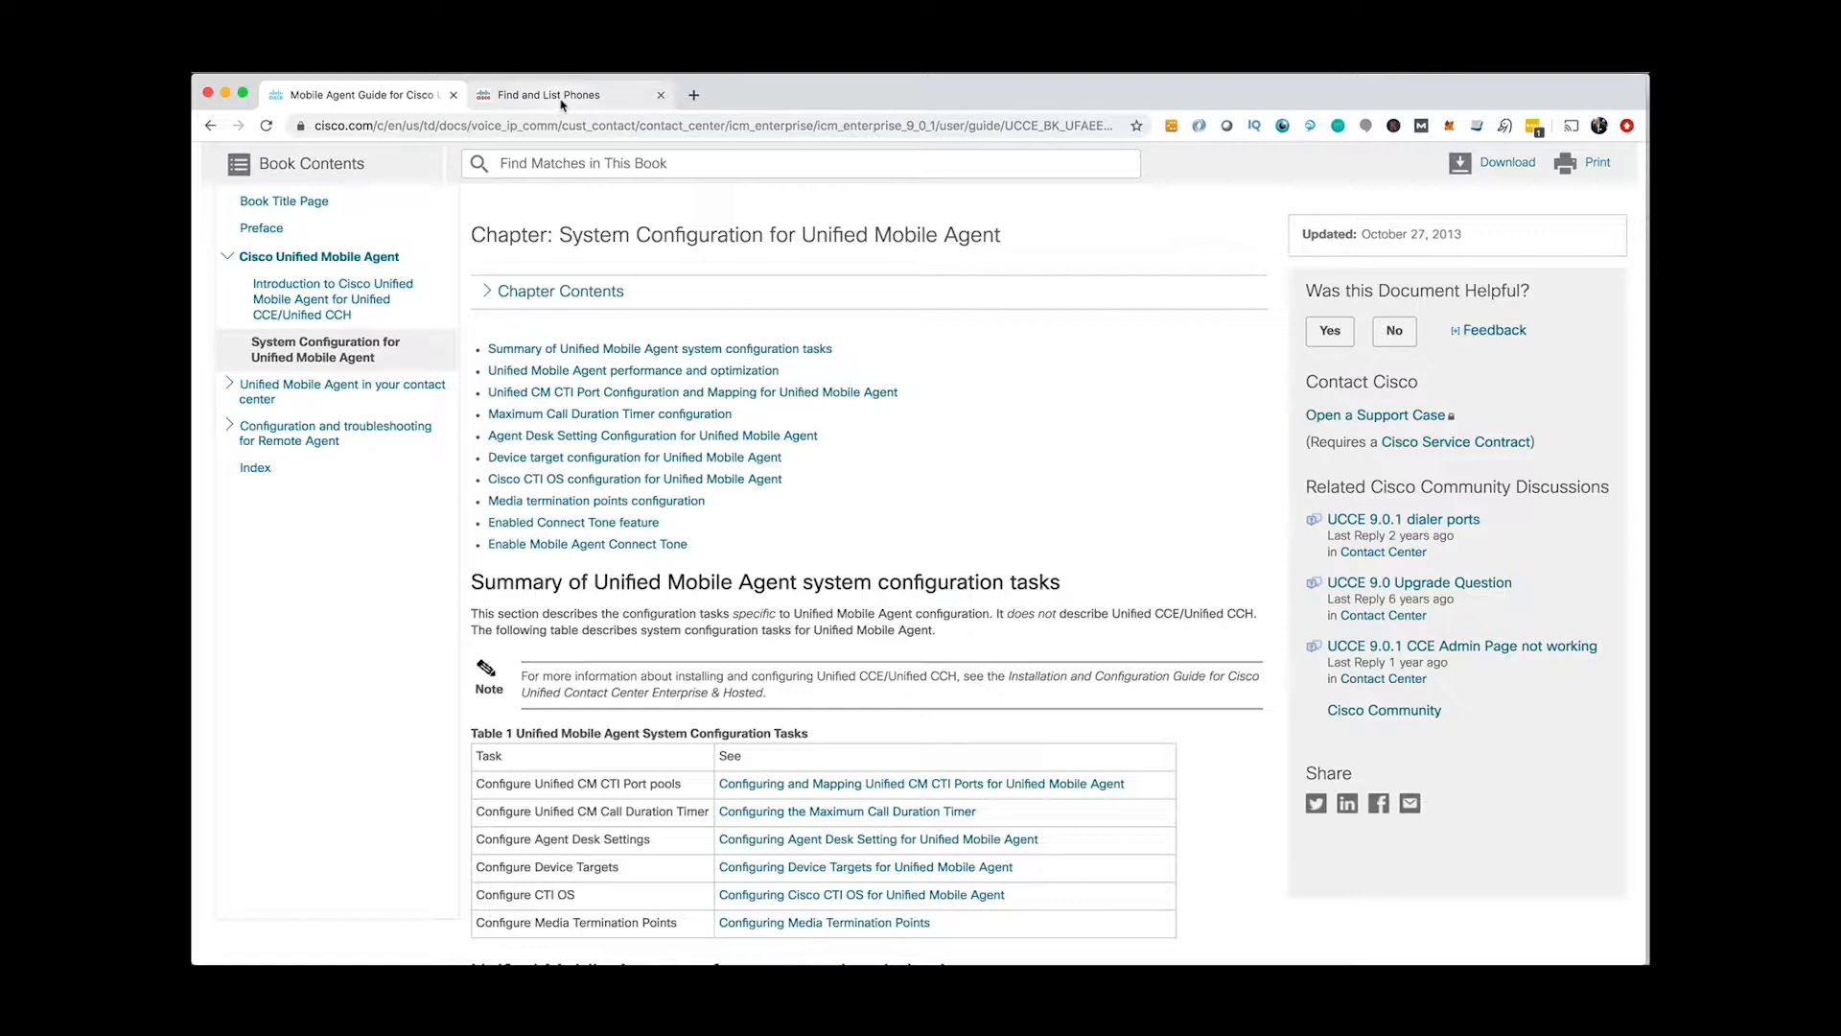
{"action": "left_click", "coordinate": [570, 96]}
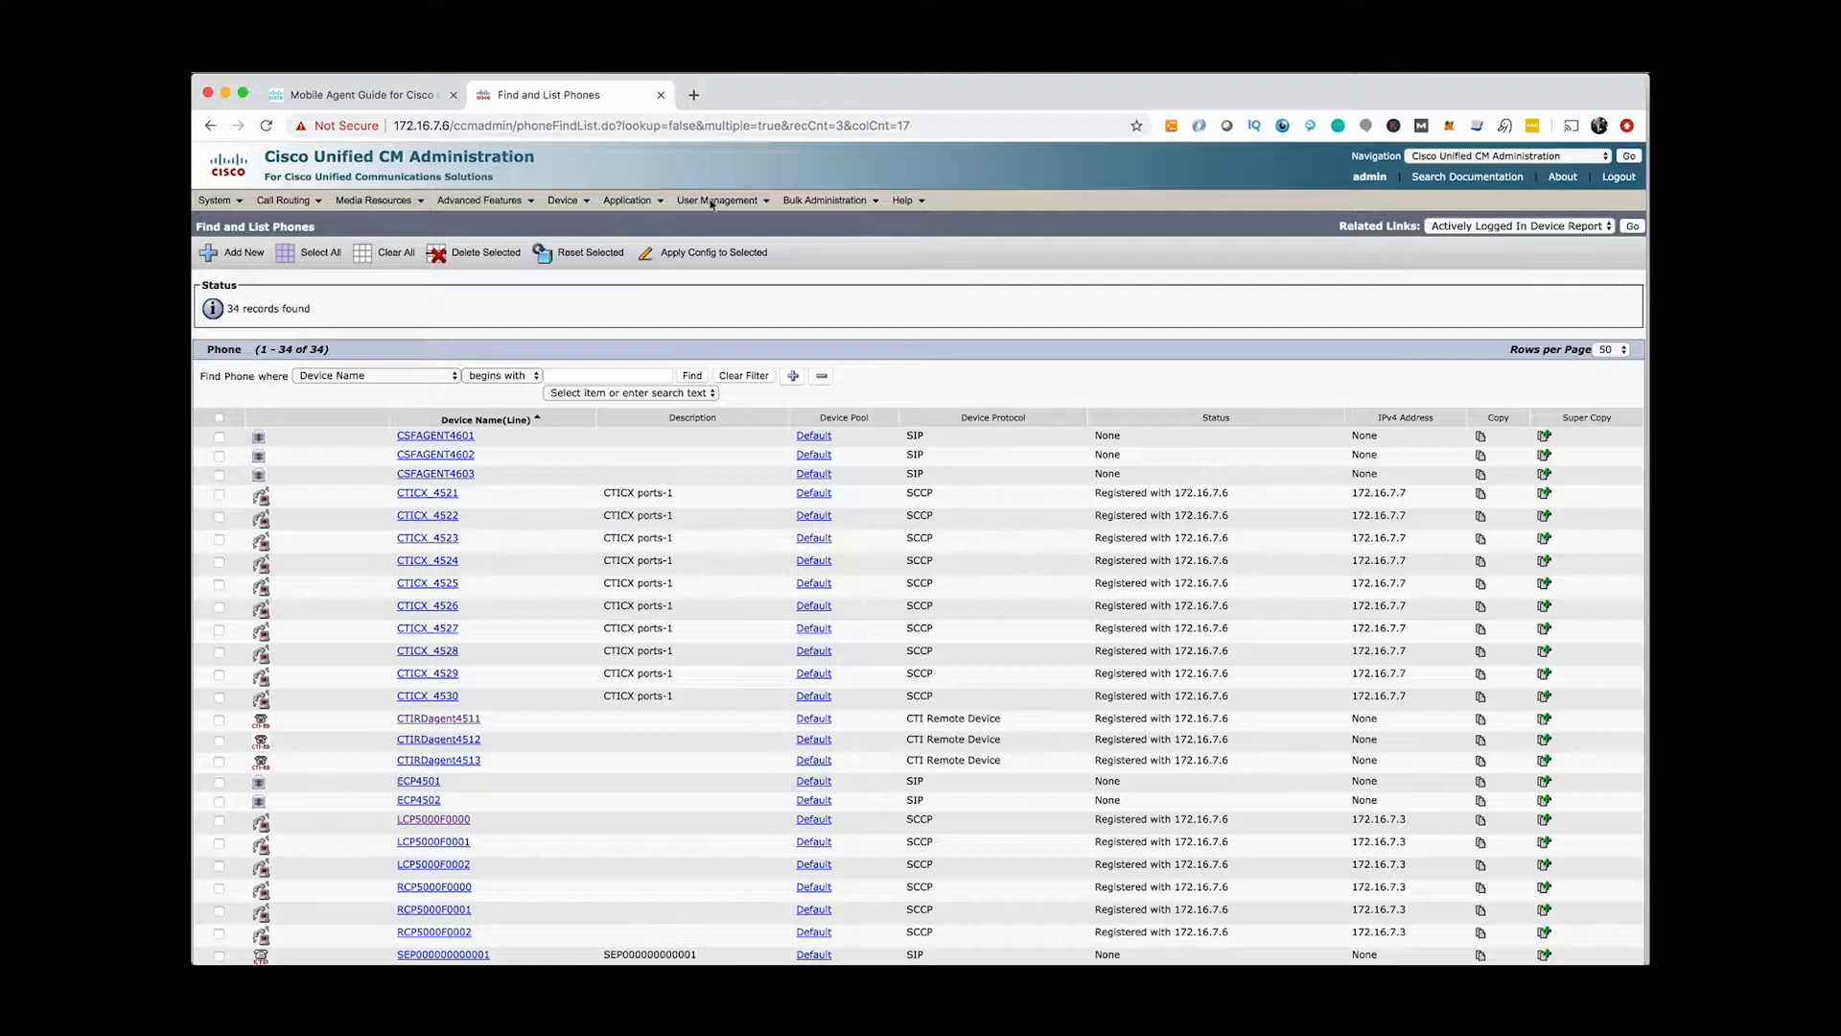
Review the LCP5000F0000 CTI port configuration, registered with line 4401.
{"action": "scroll", "scroll_direction": "down", "scroll_amount": 3}
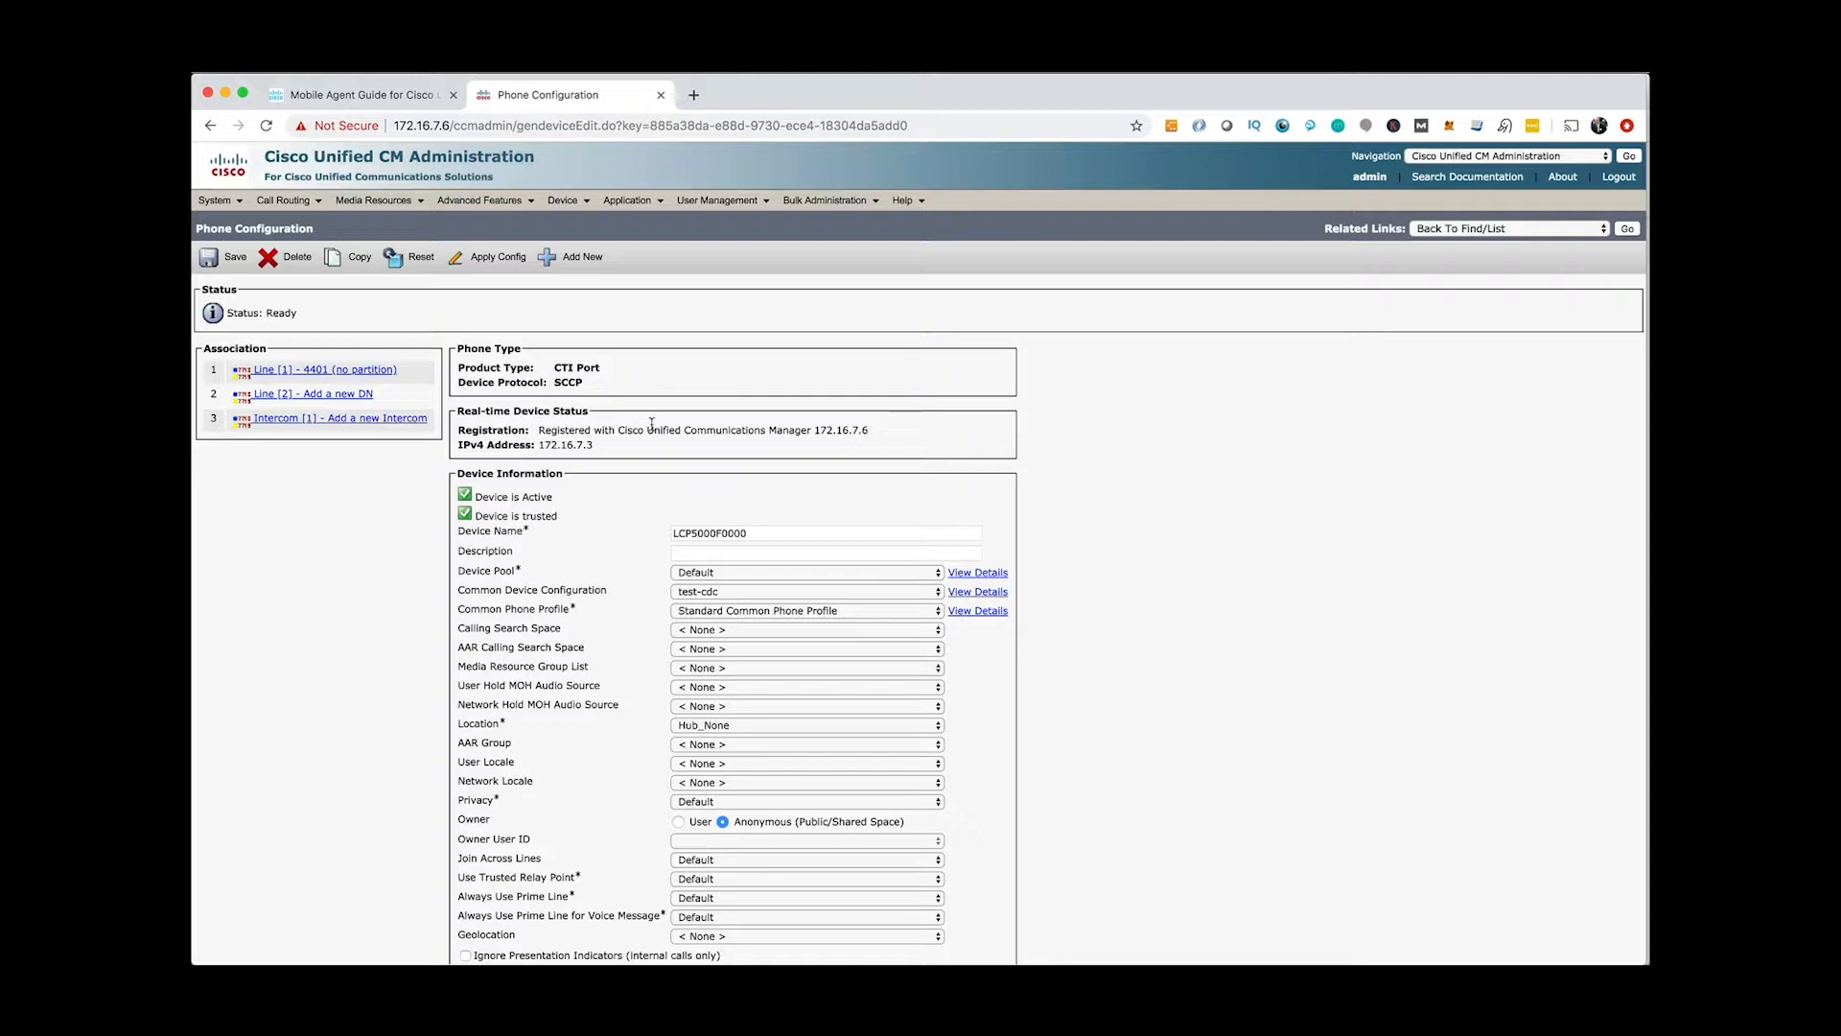
{"action": "scroll", "scroll_direction": "down", "scroll_amount": 3}
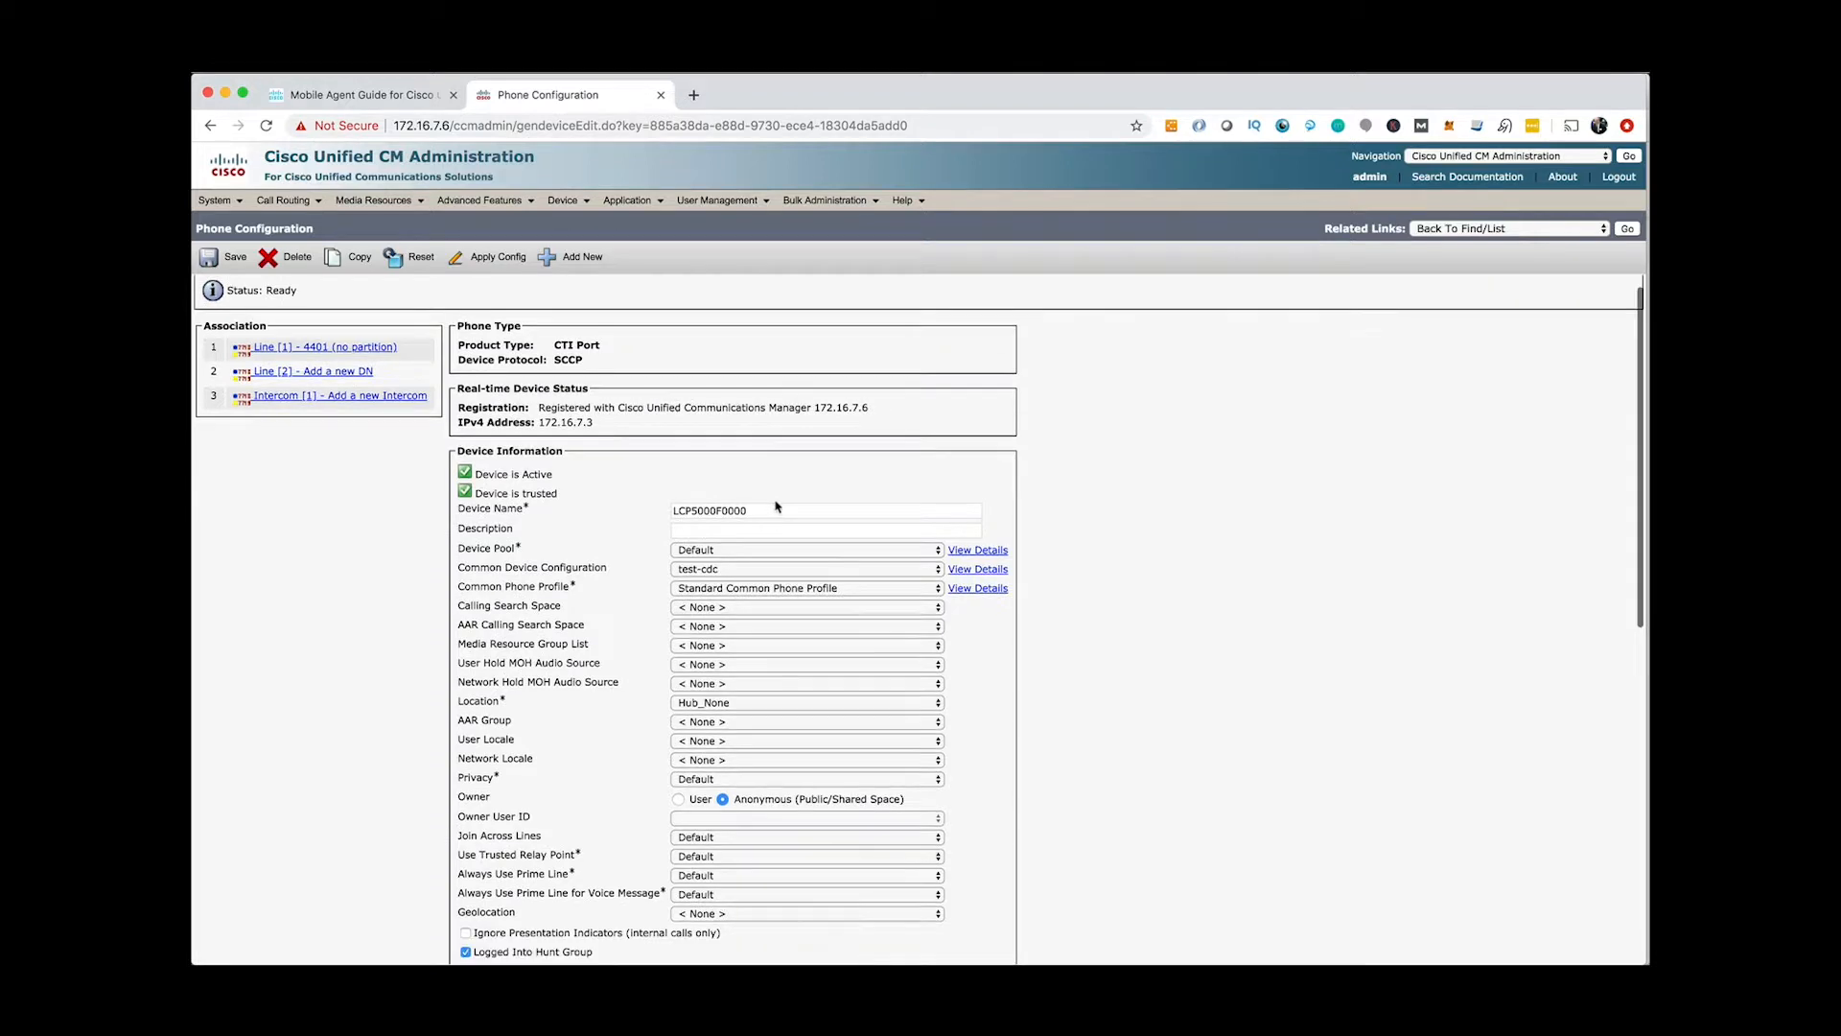
{"action": "left_click", "coordinate": [564, 199]}
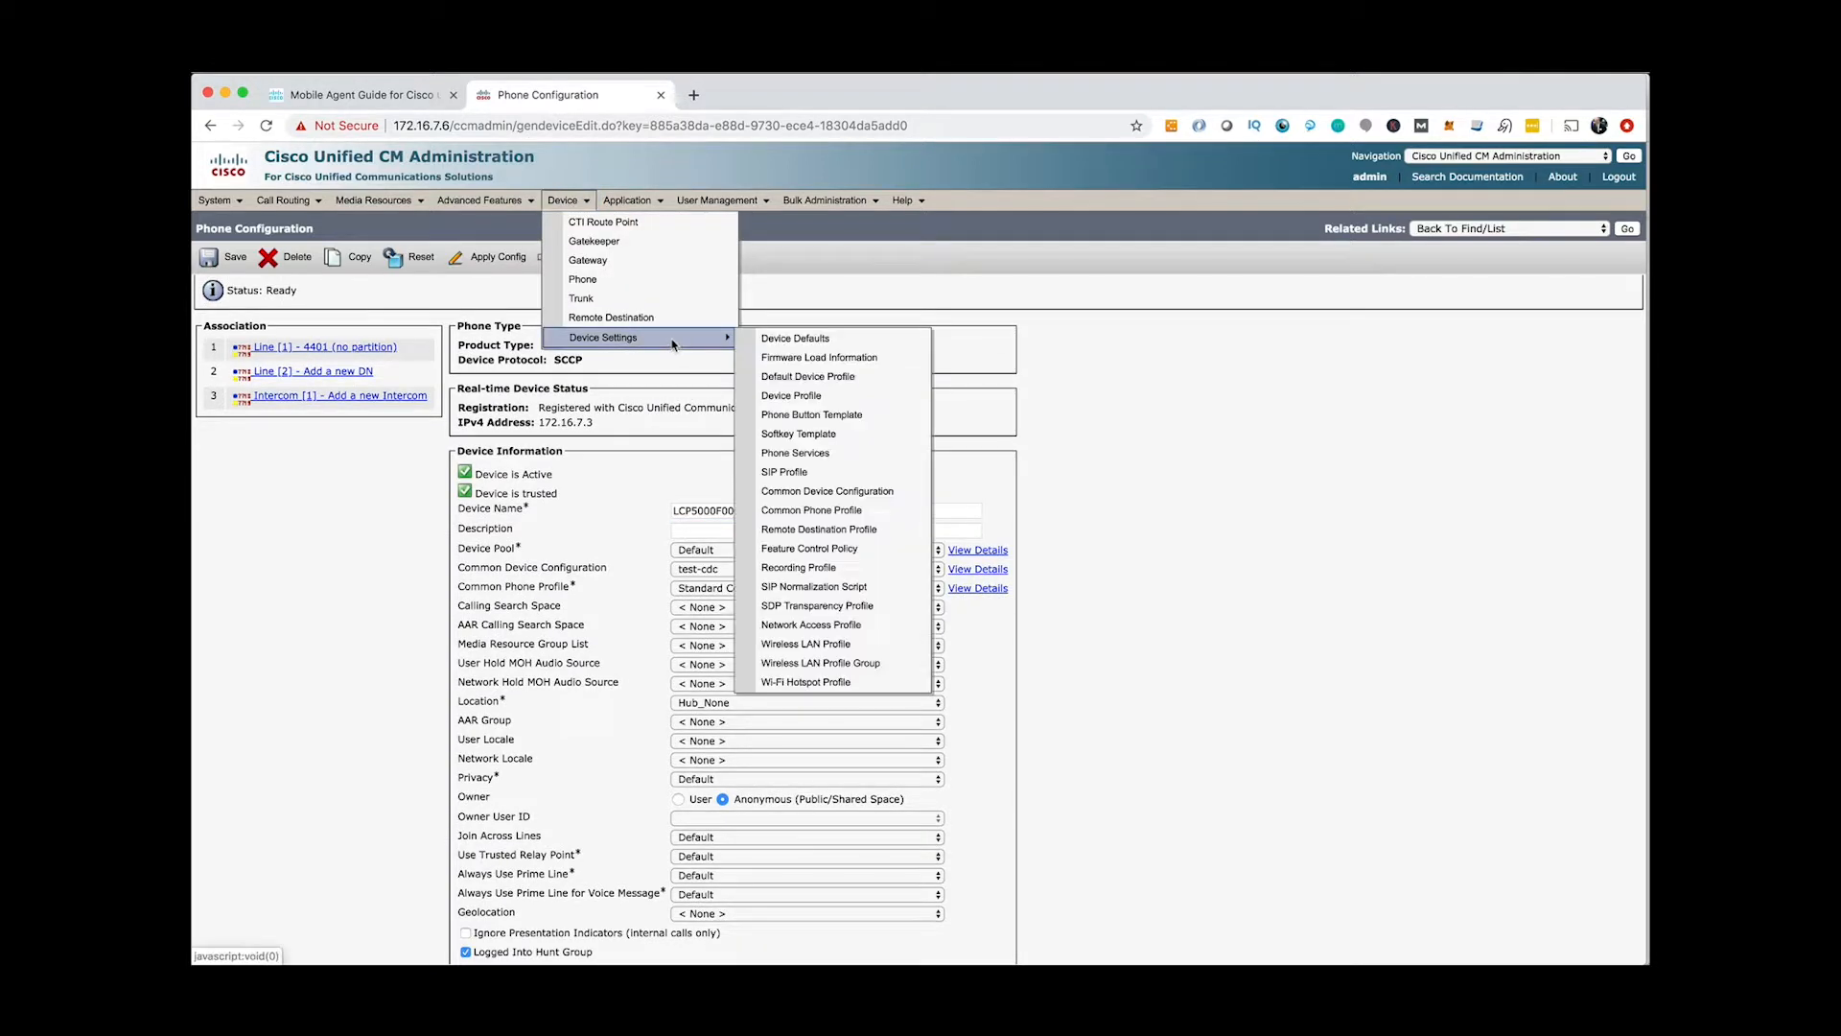
Confirm the test-cdc common device configuration keeps IP Addressing Mode at IPv4 Only.
{"action": "left_click", "coordinate": [826, 491]}
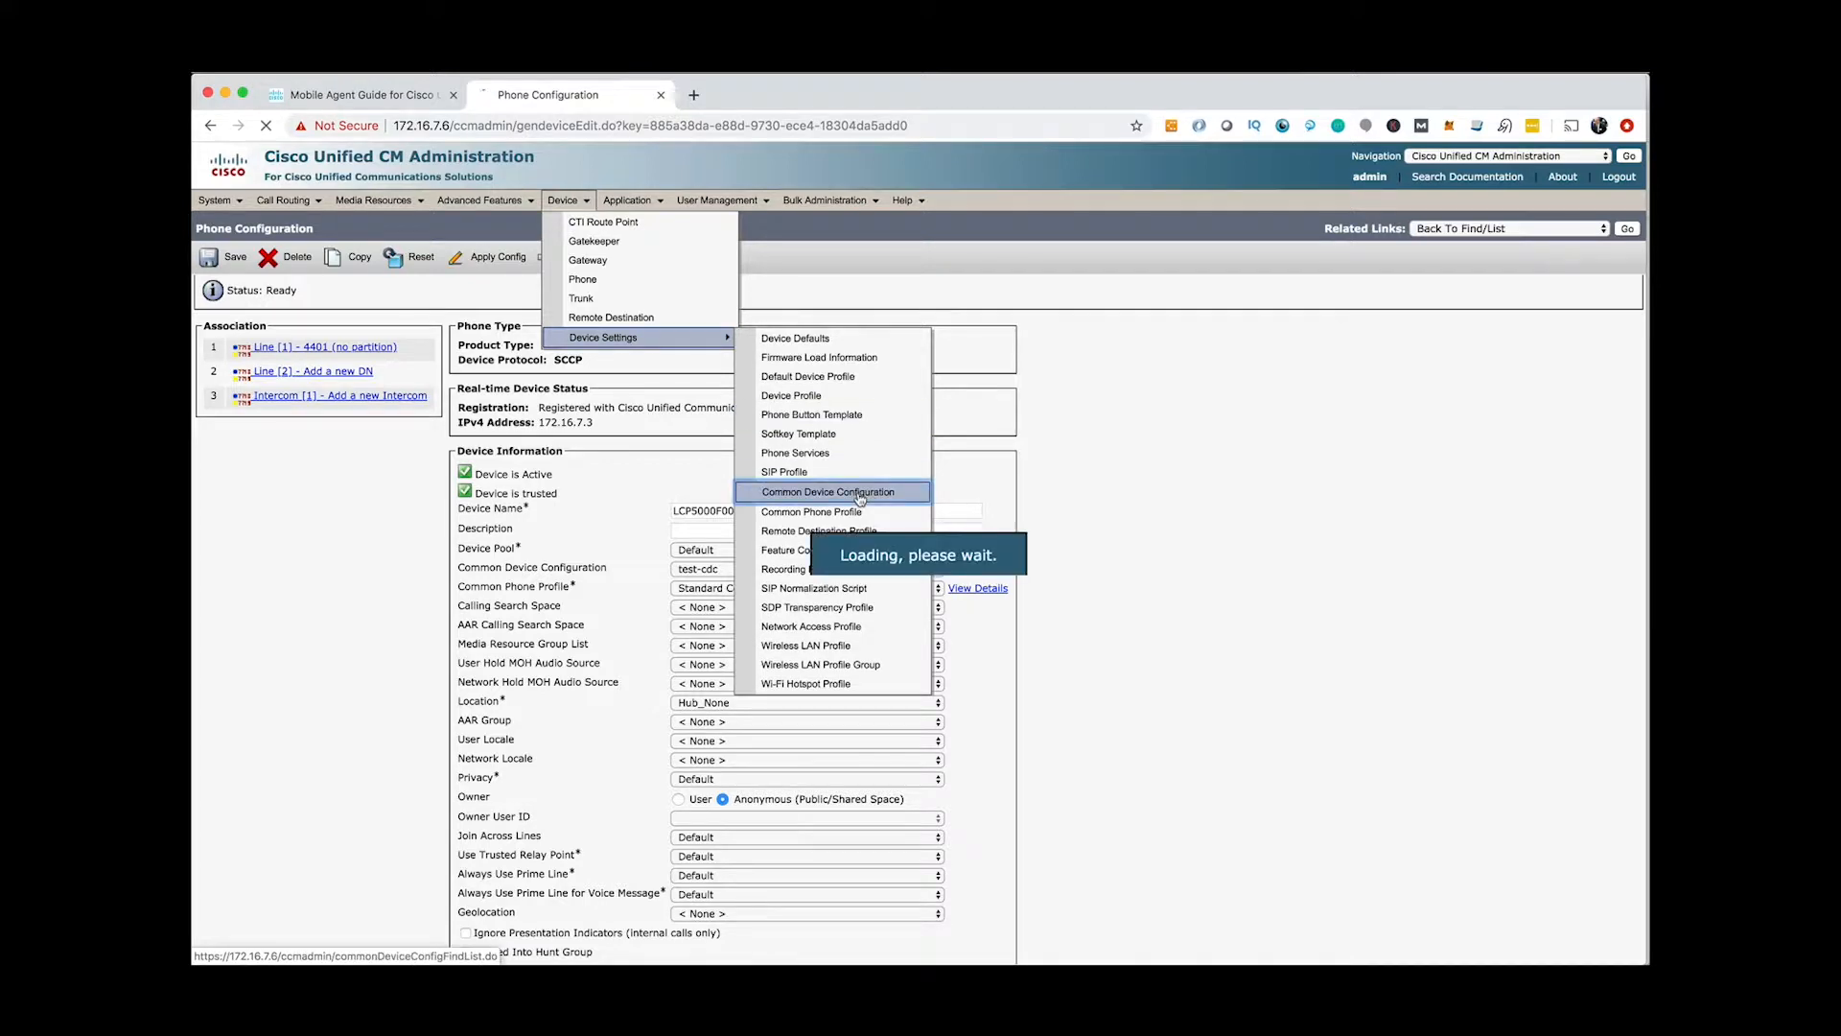
{"action": "left_click", "coordinate": [831, 491]}
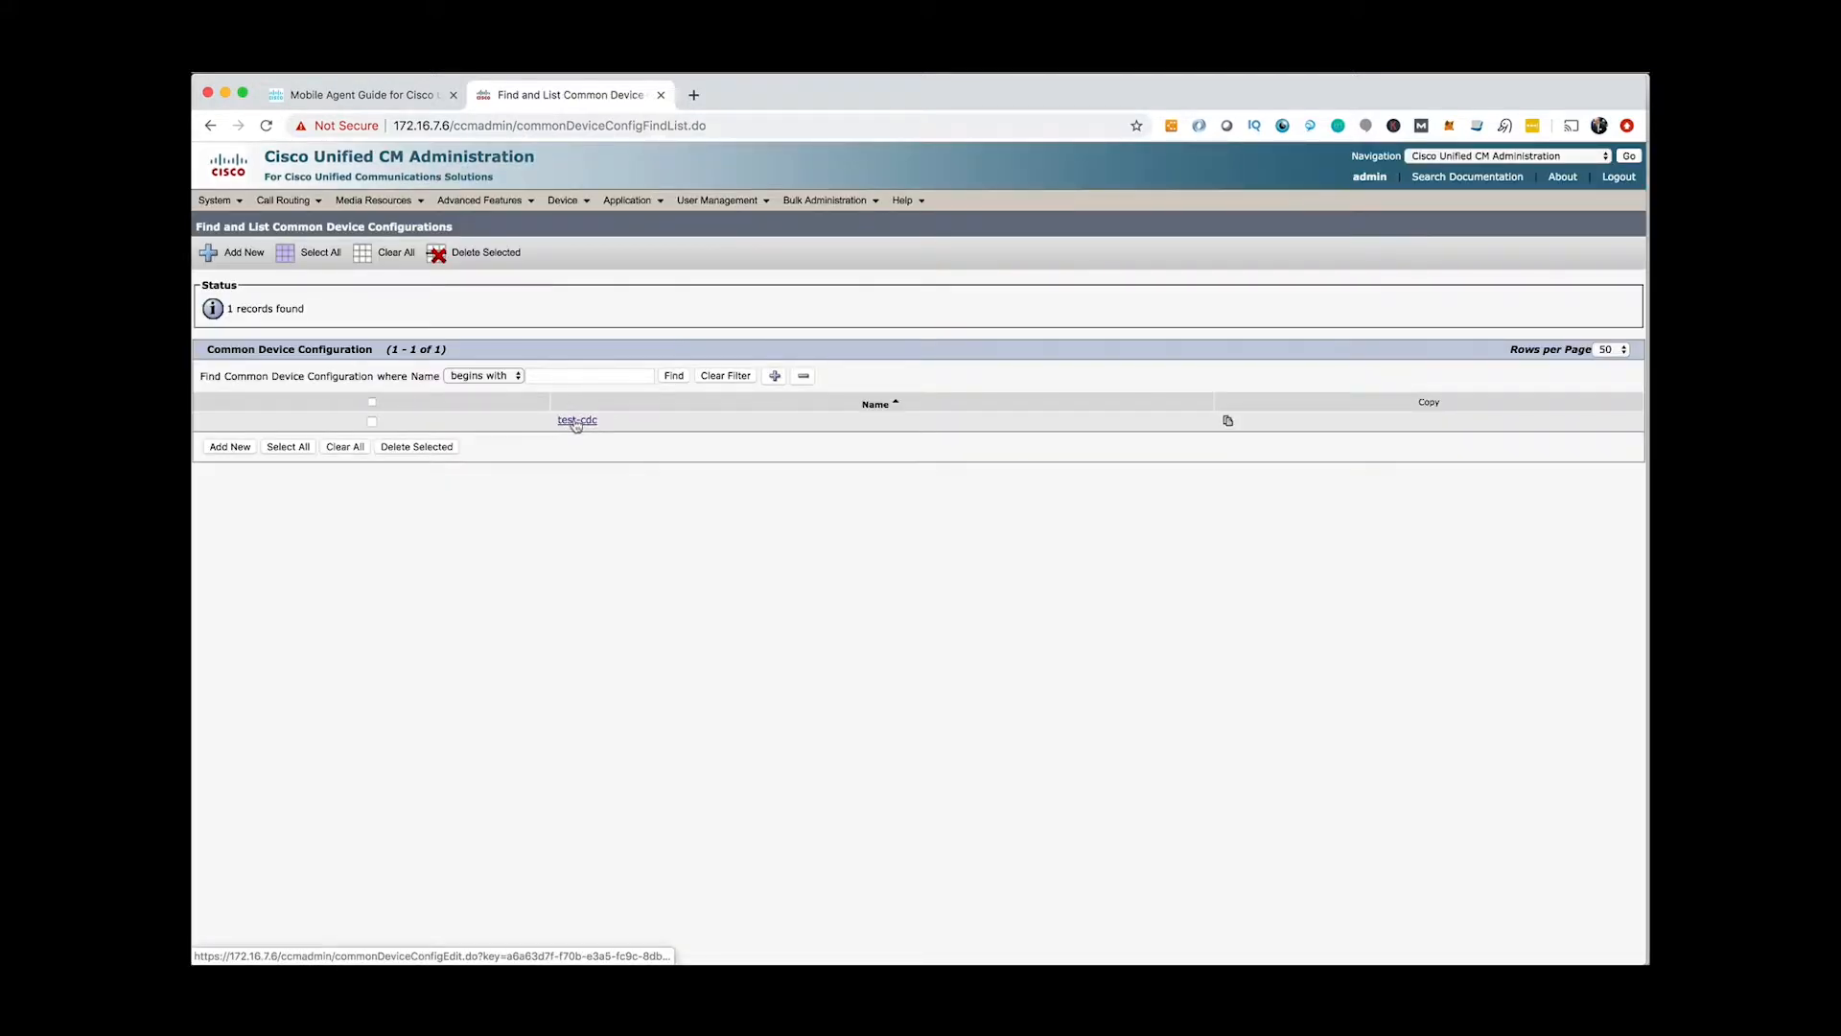
{"action": "left_click", "coordinate": [577, 420]}
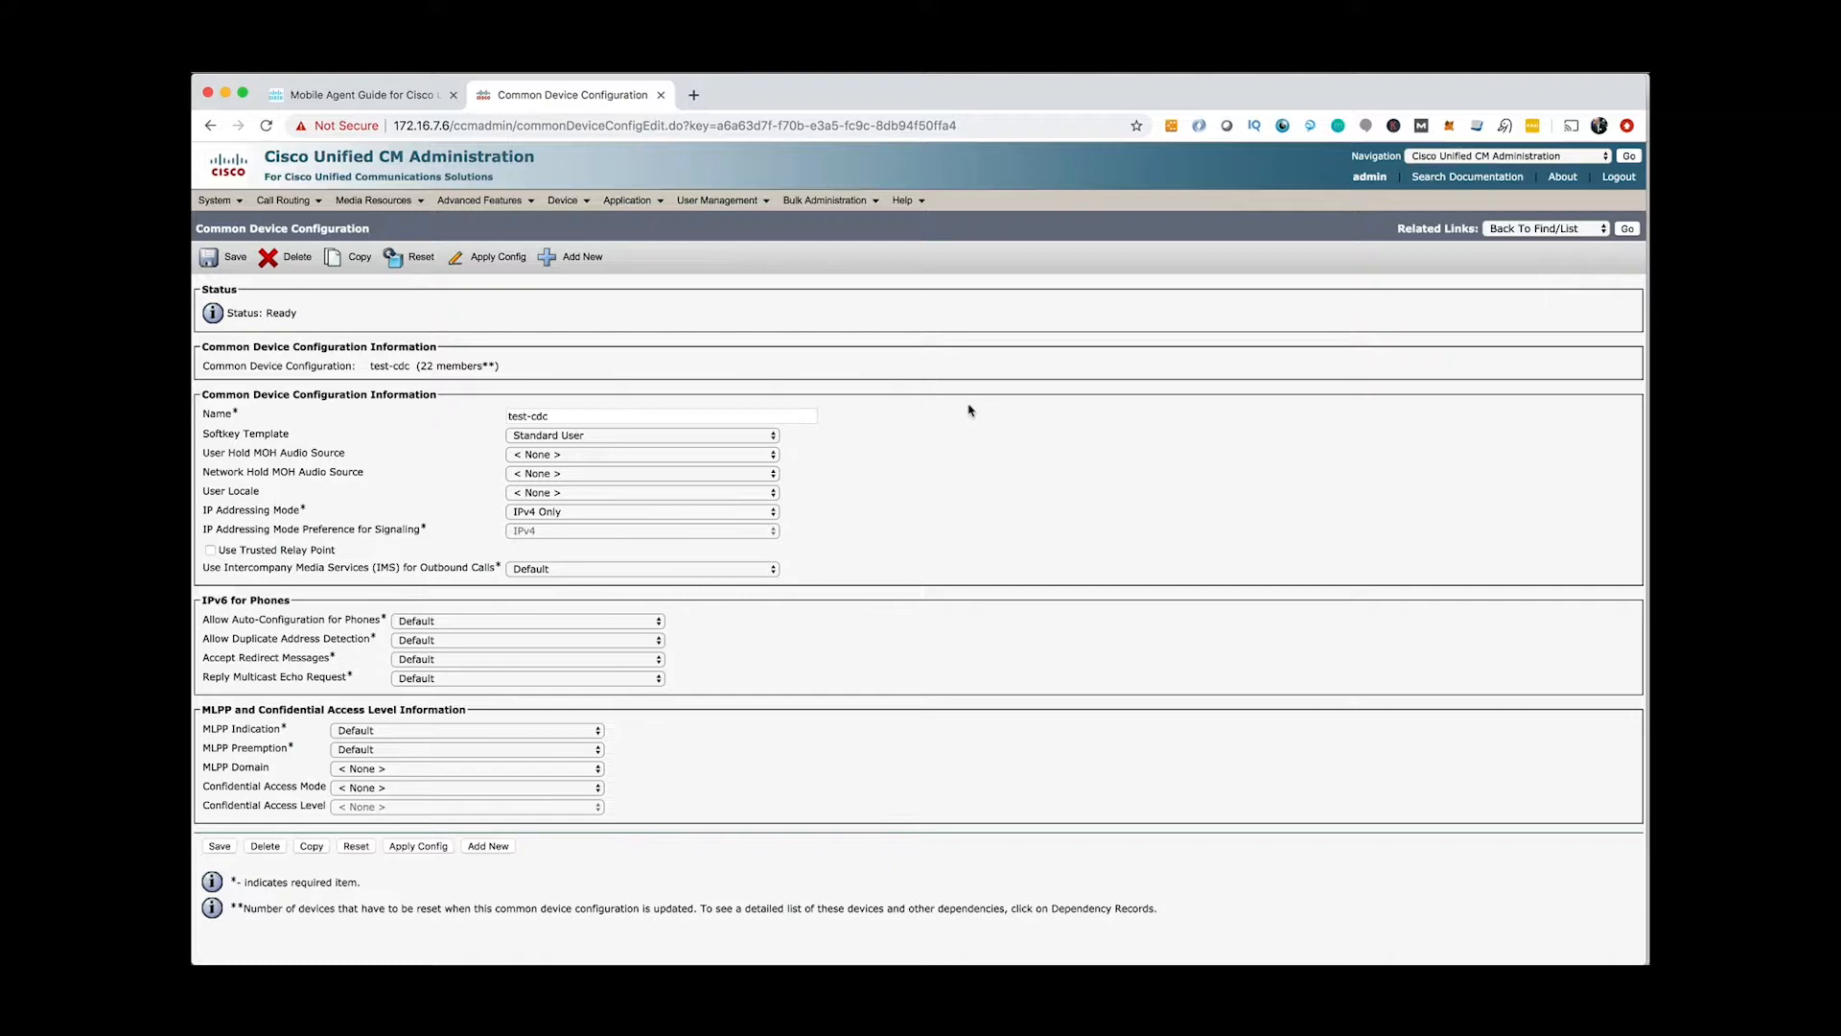
{"action": "mouse_move", "coordinate": [593, 516]}
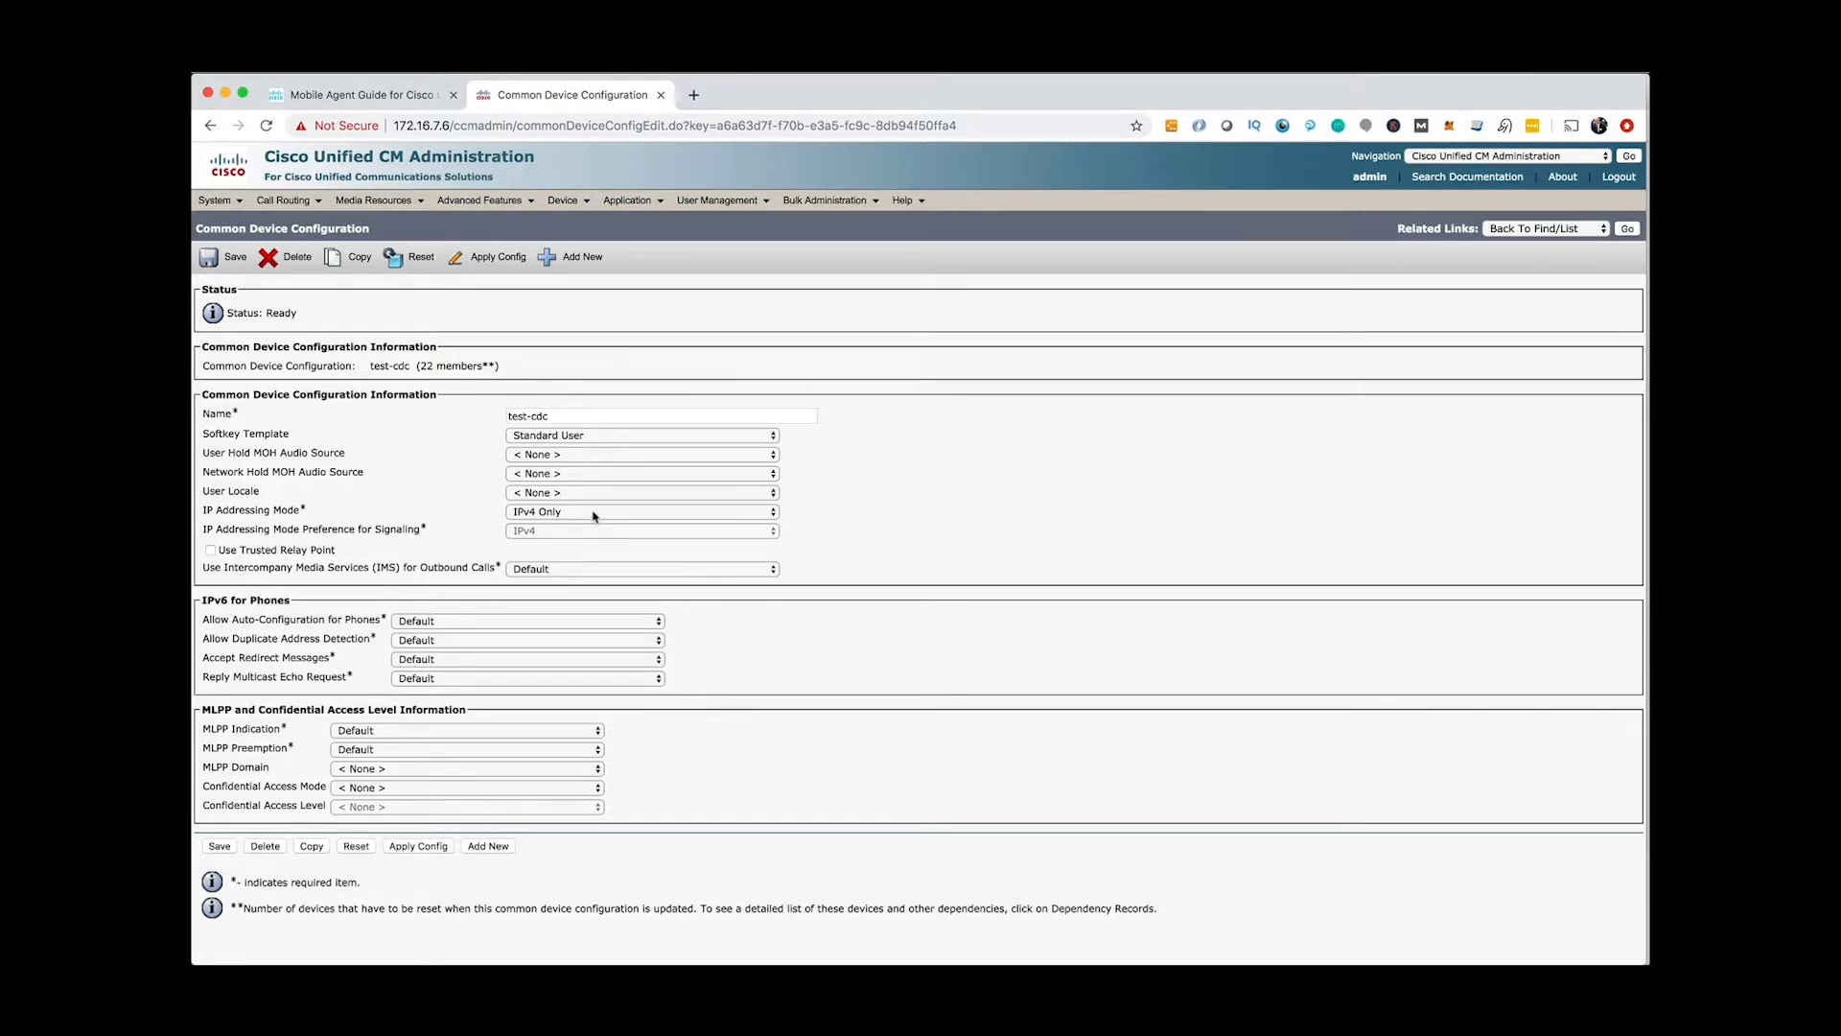
{"action": "left_click", "coordinate": [640, 510]}
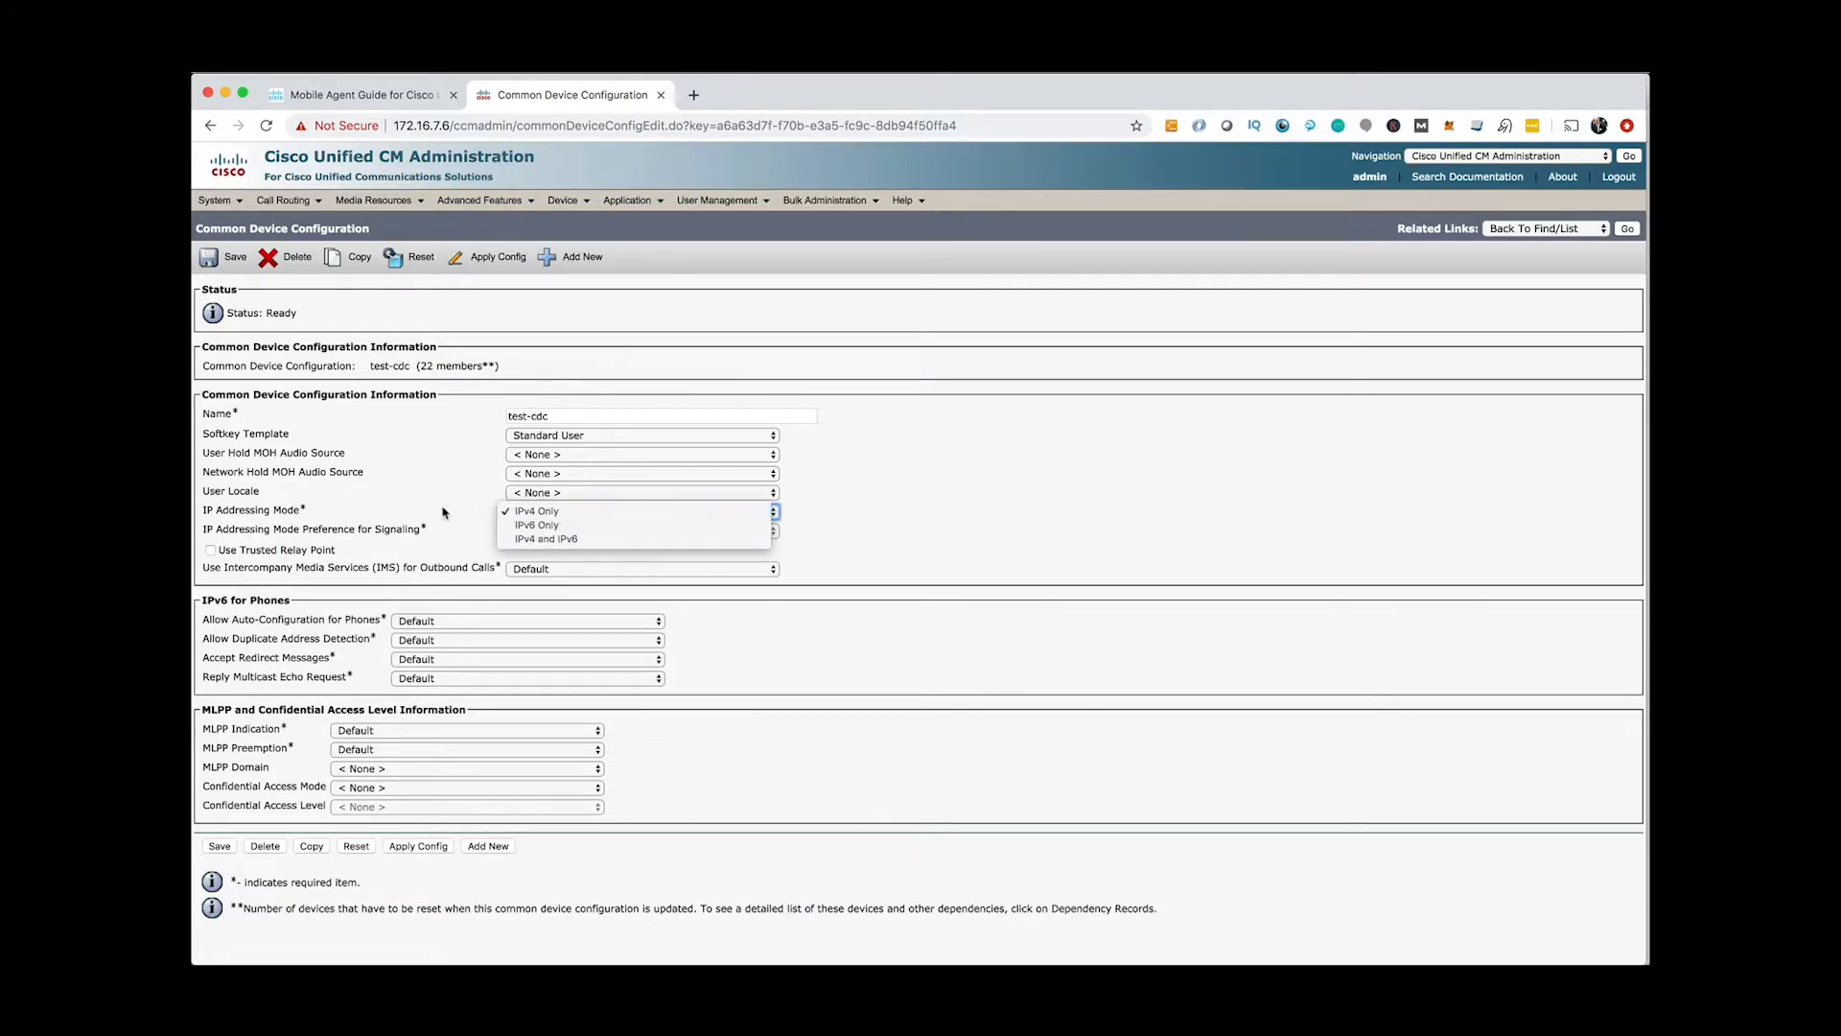
{"action": "left_click", "coordinate": [537, 510]}
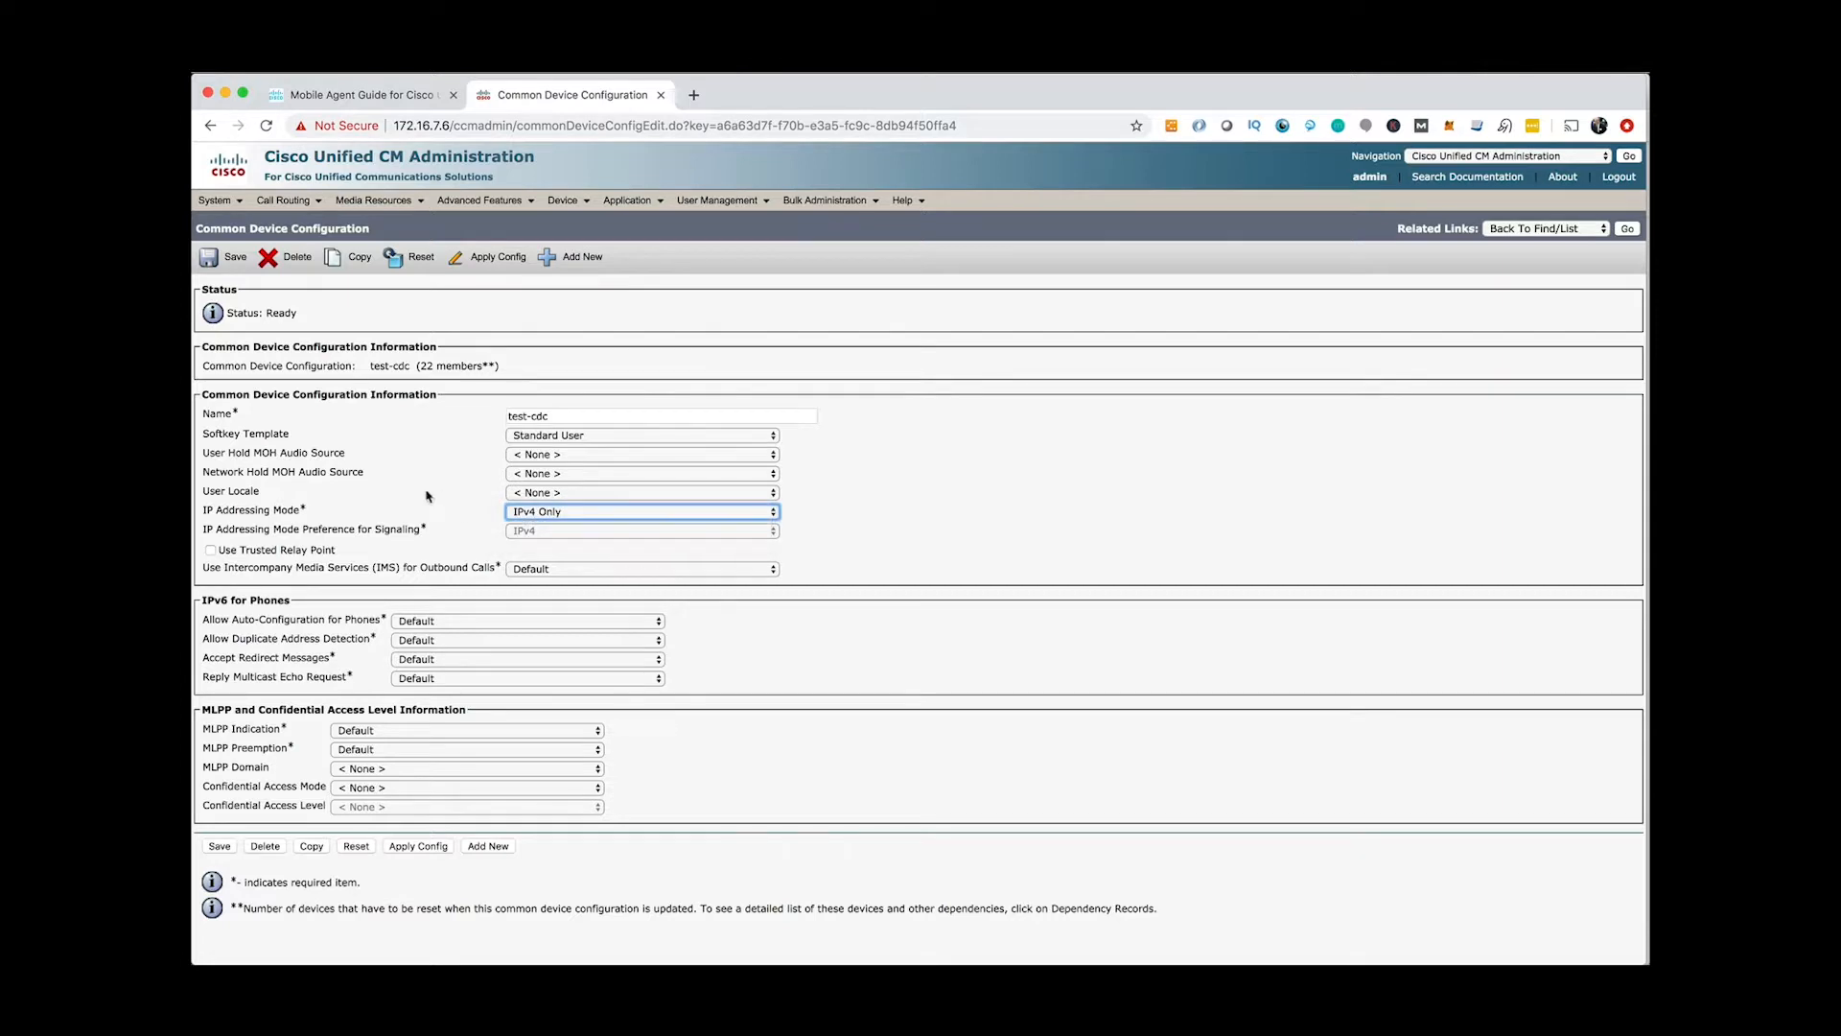
{"action": "left_click", "coordinate": [720, 199]}
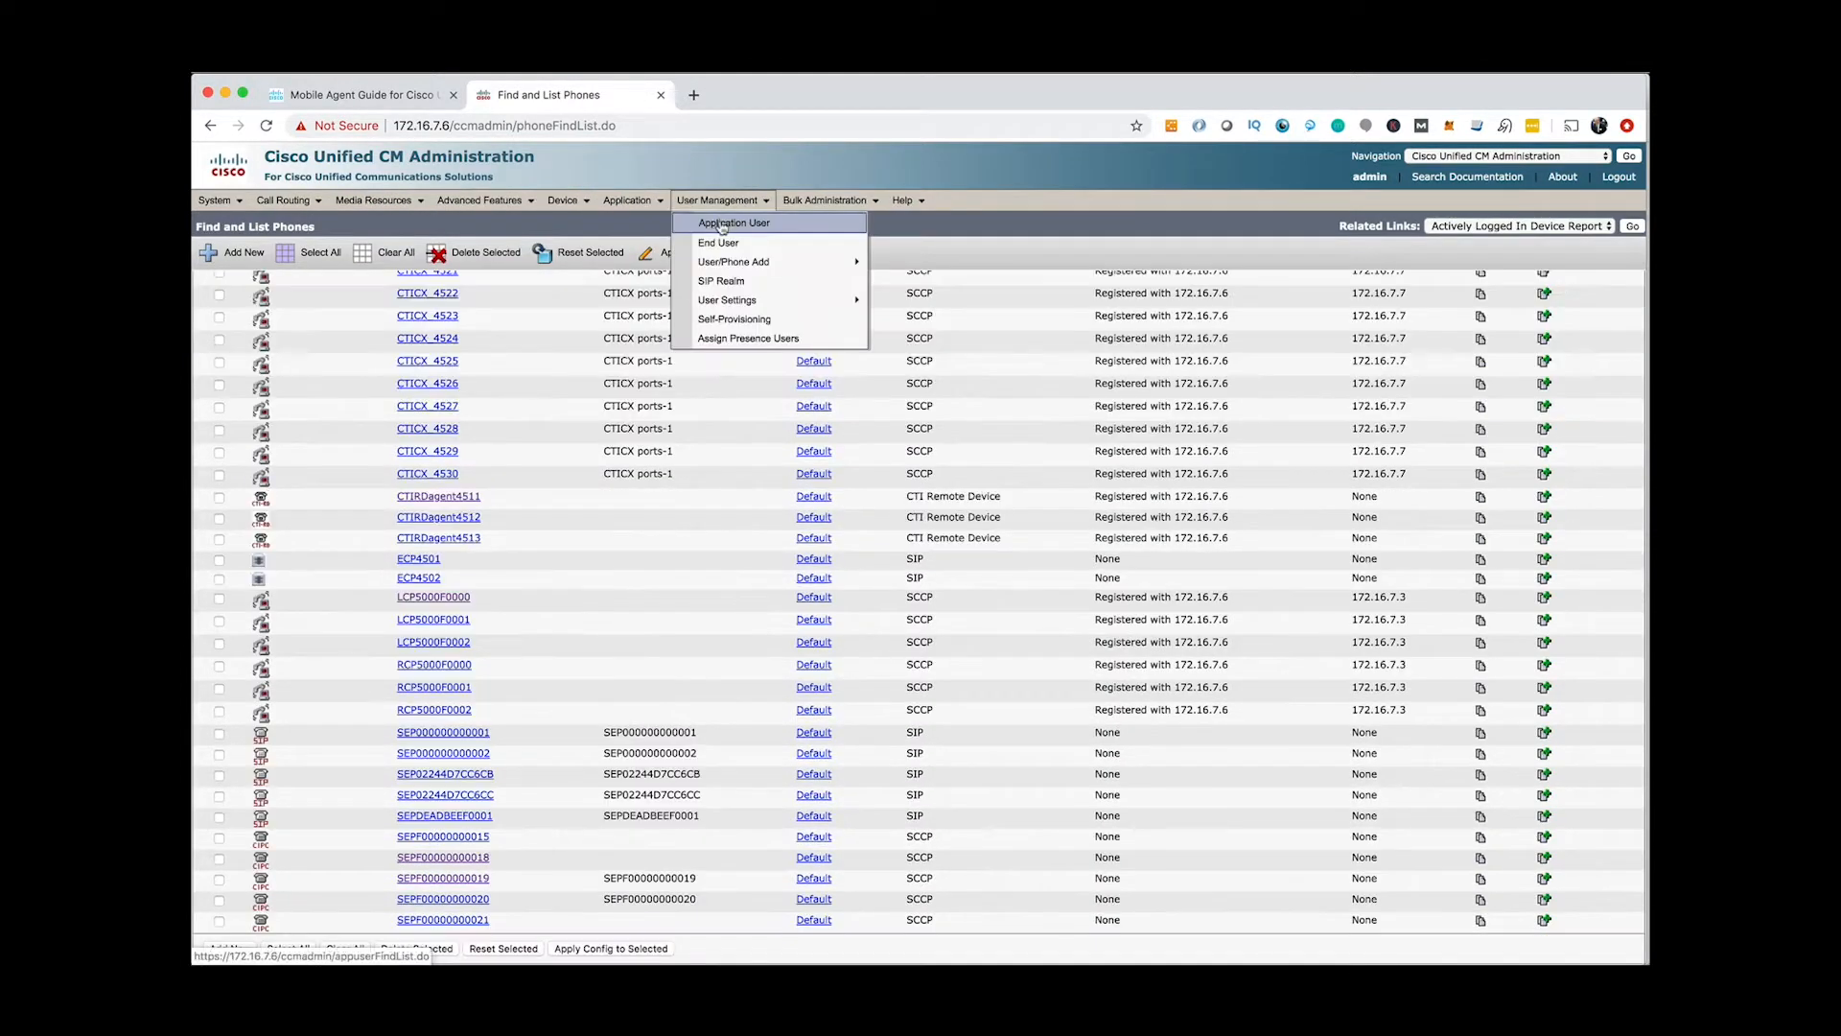
Check pguser's controlled devices include LCP5000F0000 and LCP5000F0001, then return to the phone list.
{"action": "left_click", "coordinate": [732, 222]}
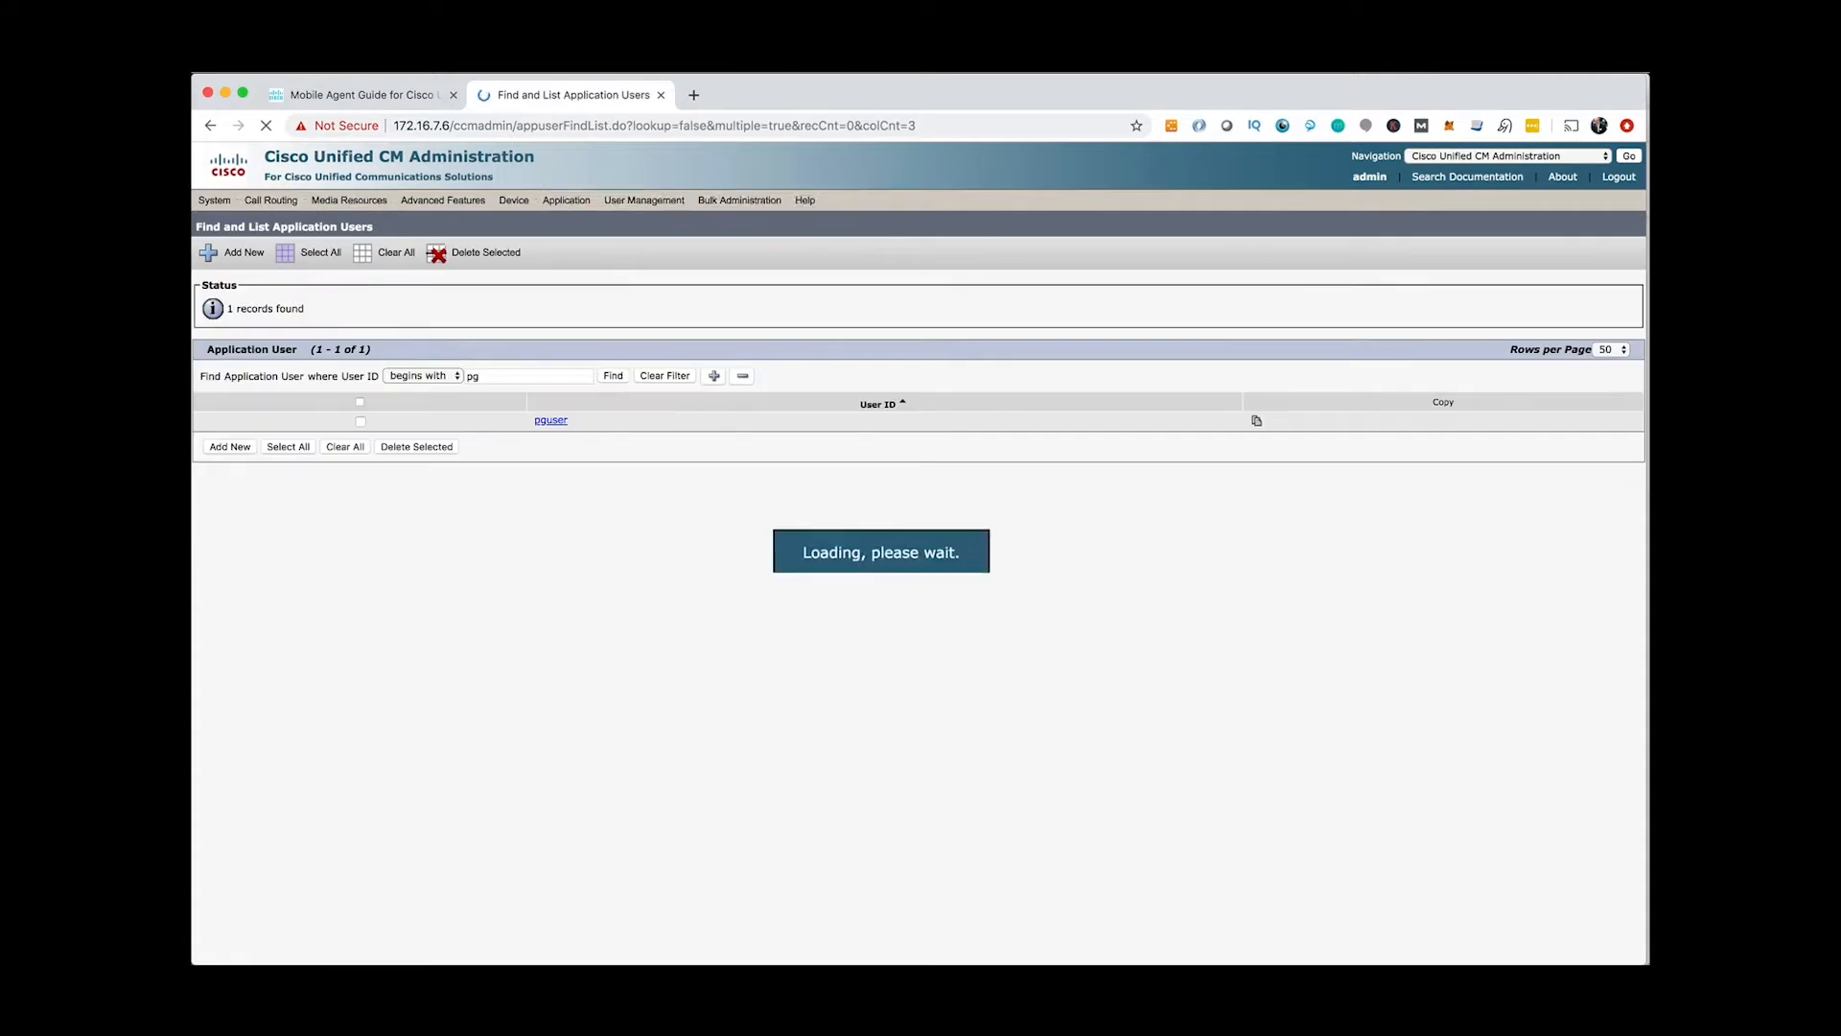
{"action": "left_click", "coordinate": [550, 420]}
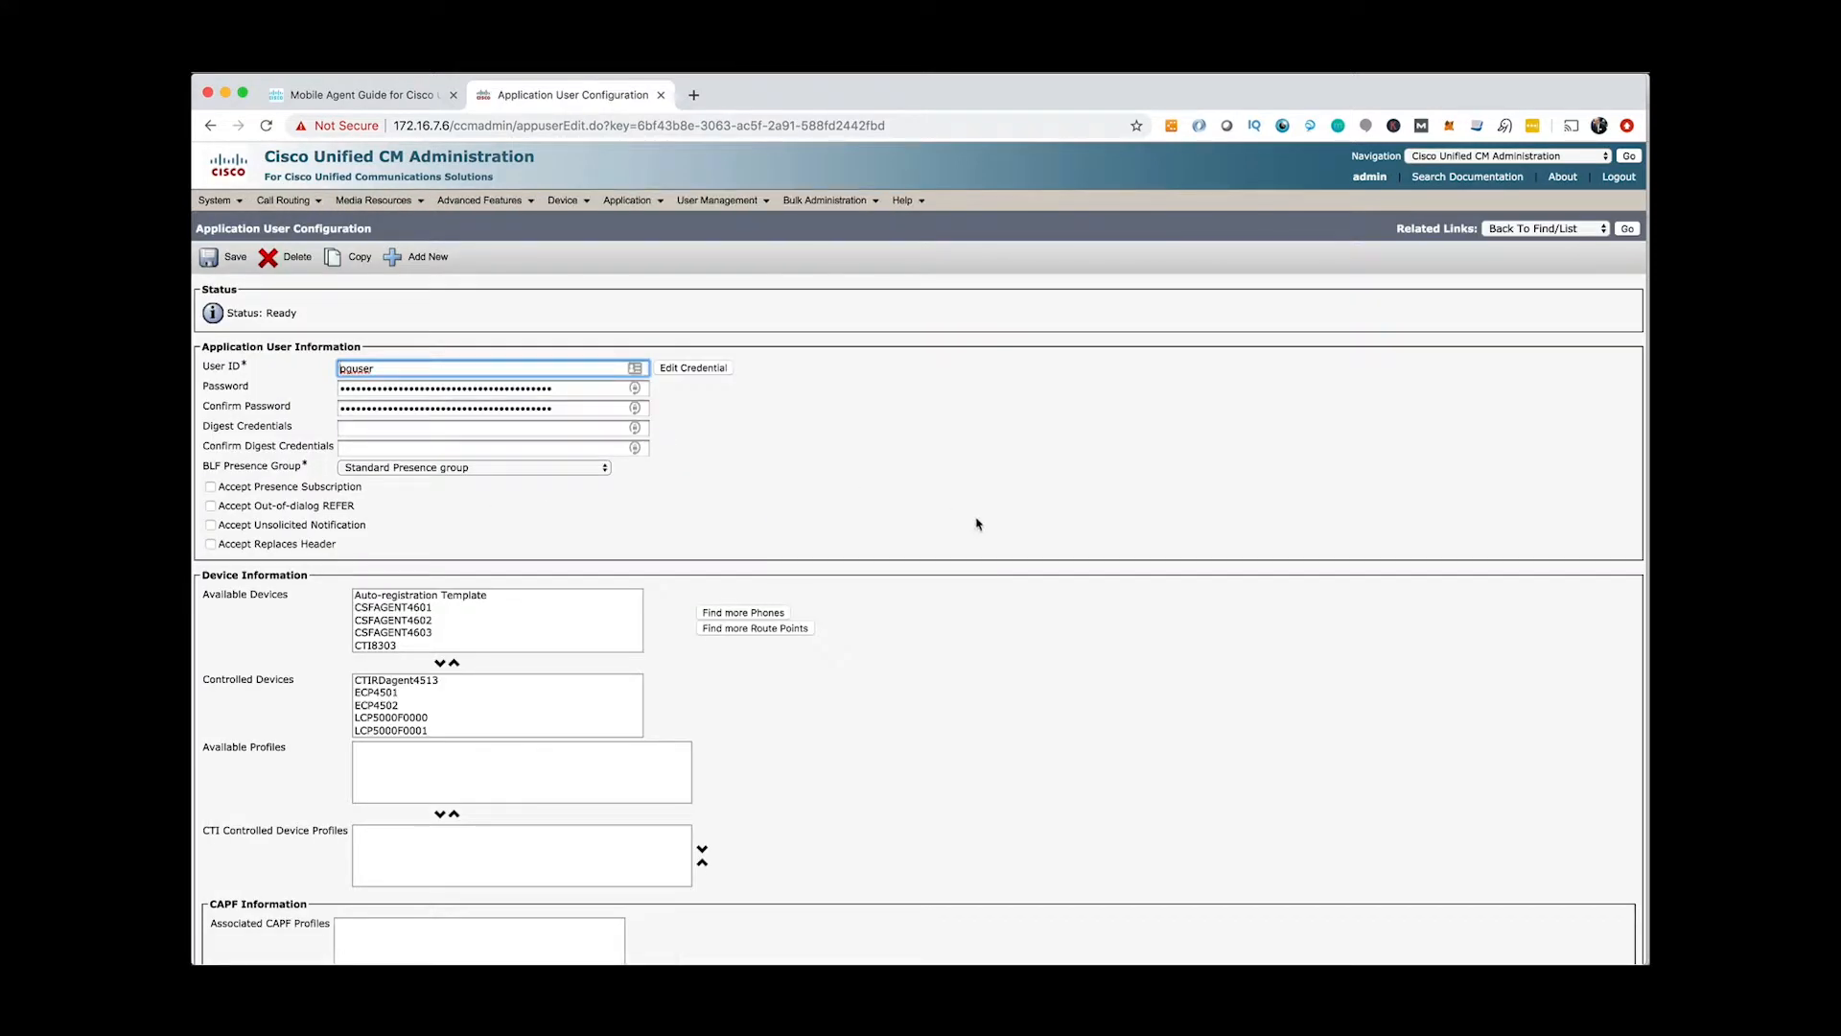
{"action": "left_click", "coordinate": [376, 627]}
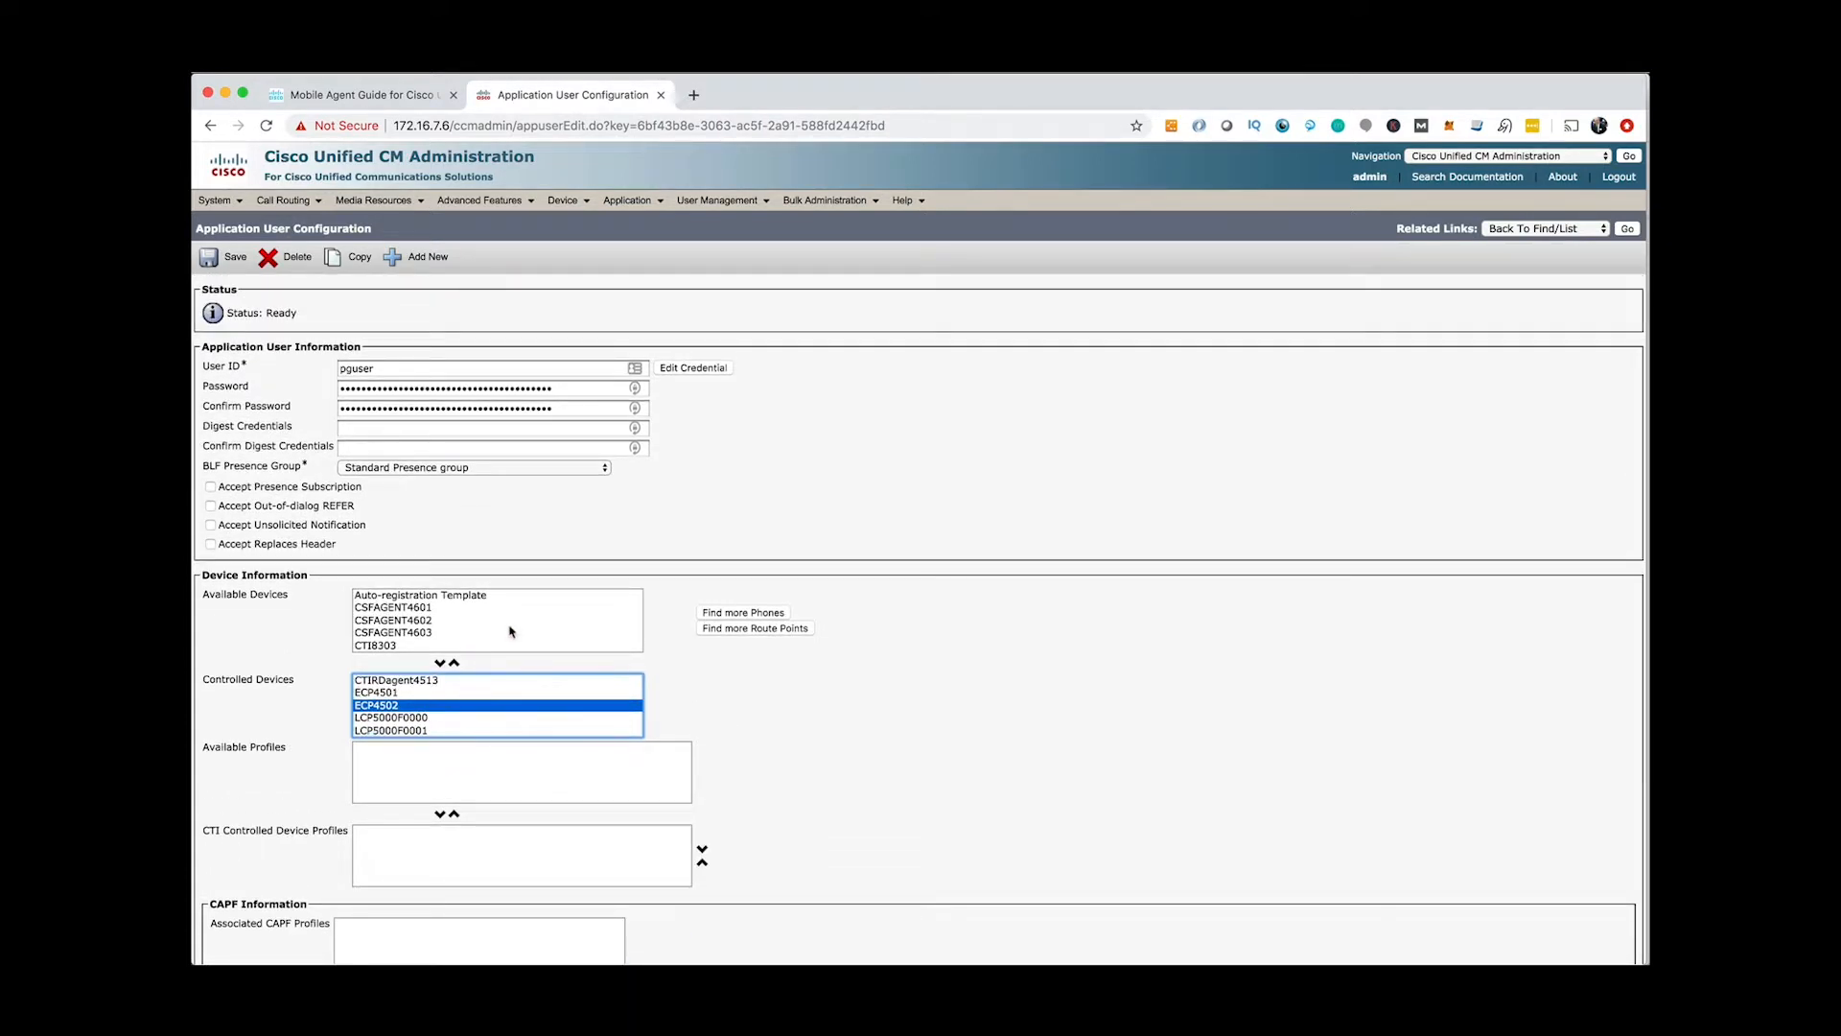
{"action": "left_click", "coordinate": [564, 199]}
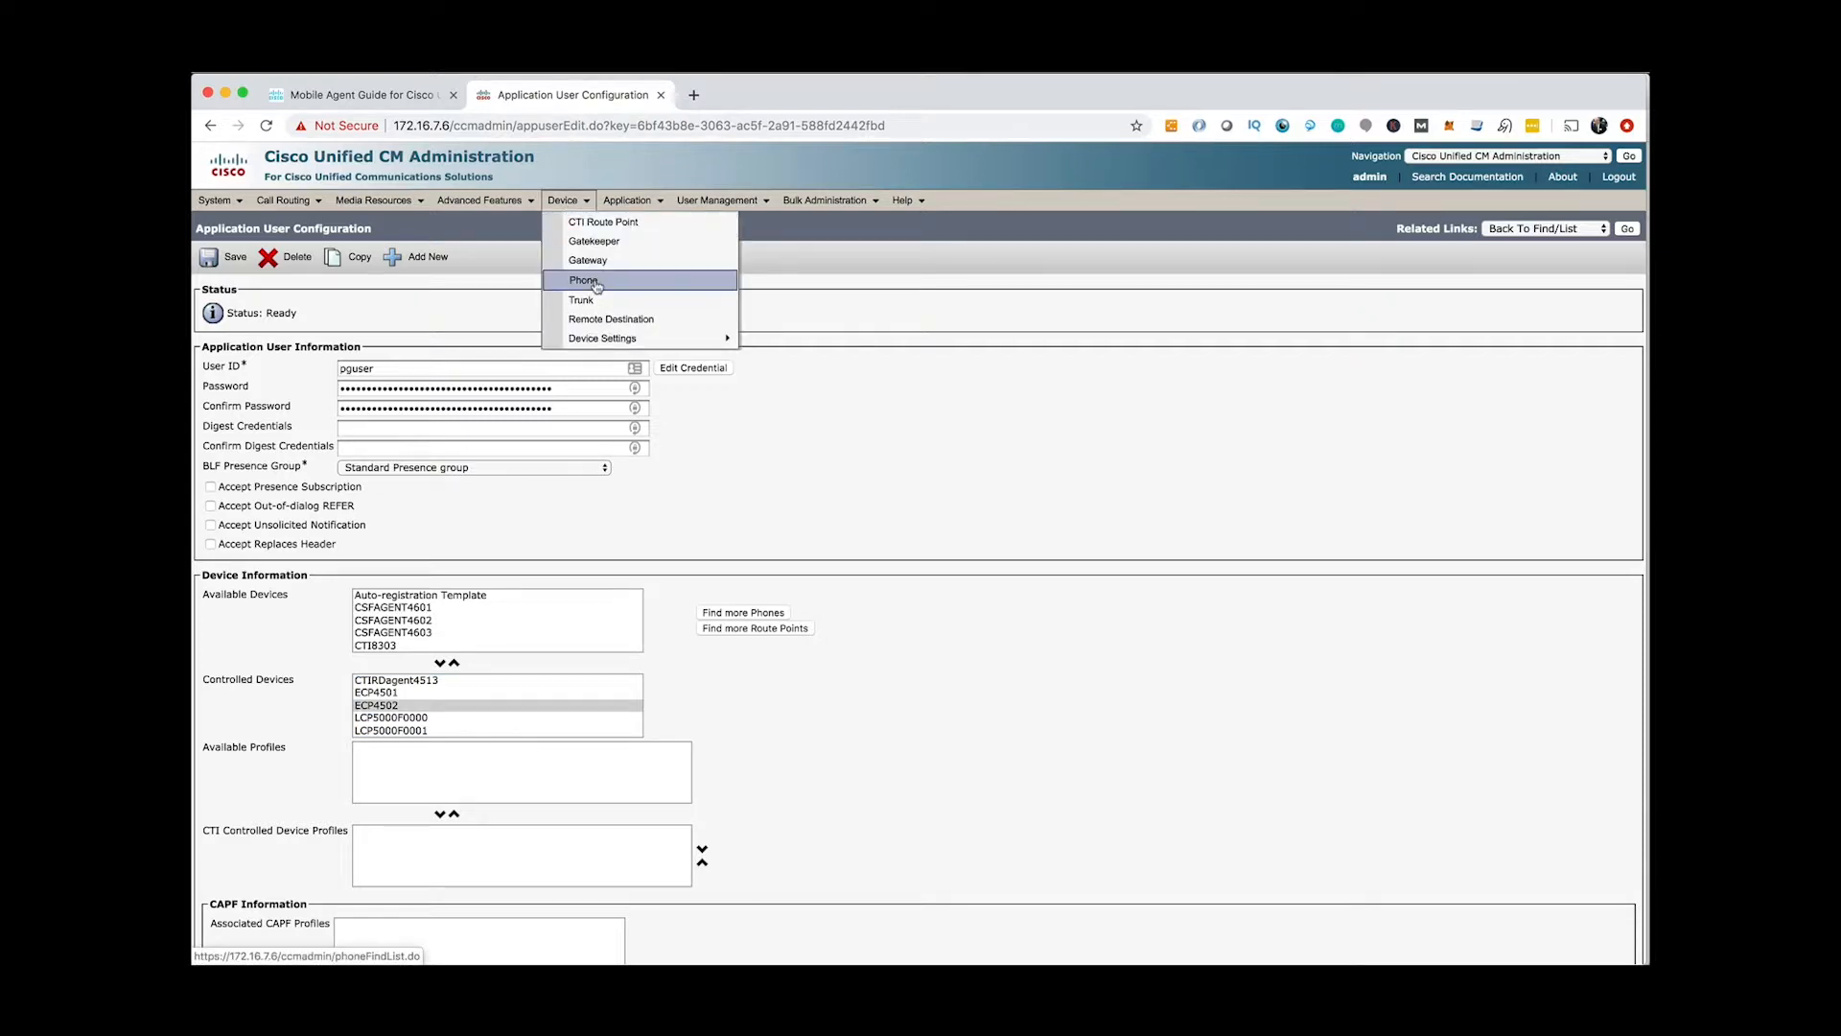
{"action": "left_click", "coordinate": [583, 280]}
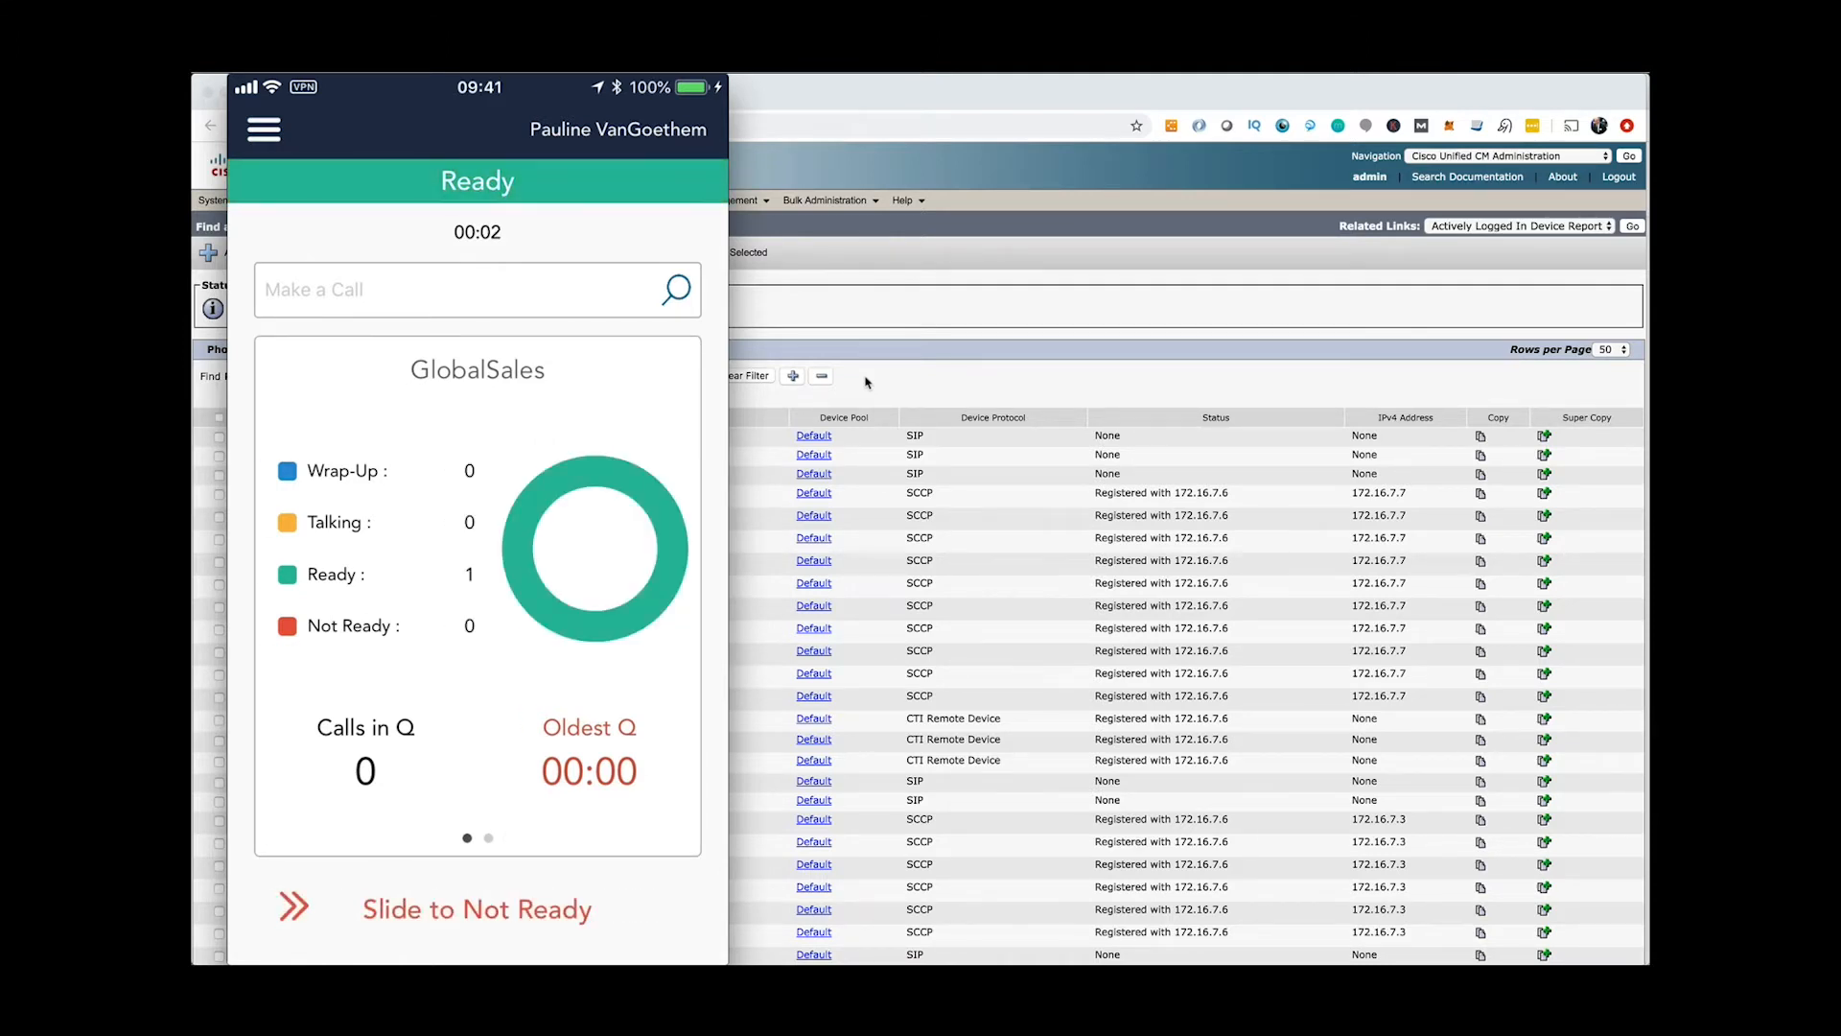
Slide the agent to Not Ready: Paperwork and sign out to the login screen.
{"action": "left_click_drag", "start_coordinate": [293, 907], "coordinate": [530, 907]}
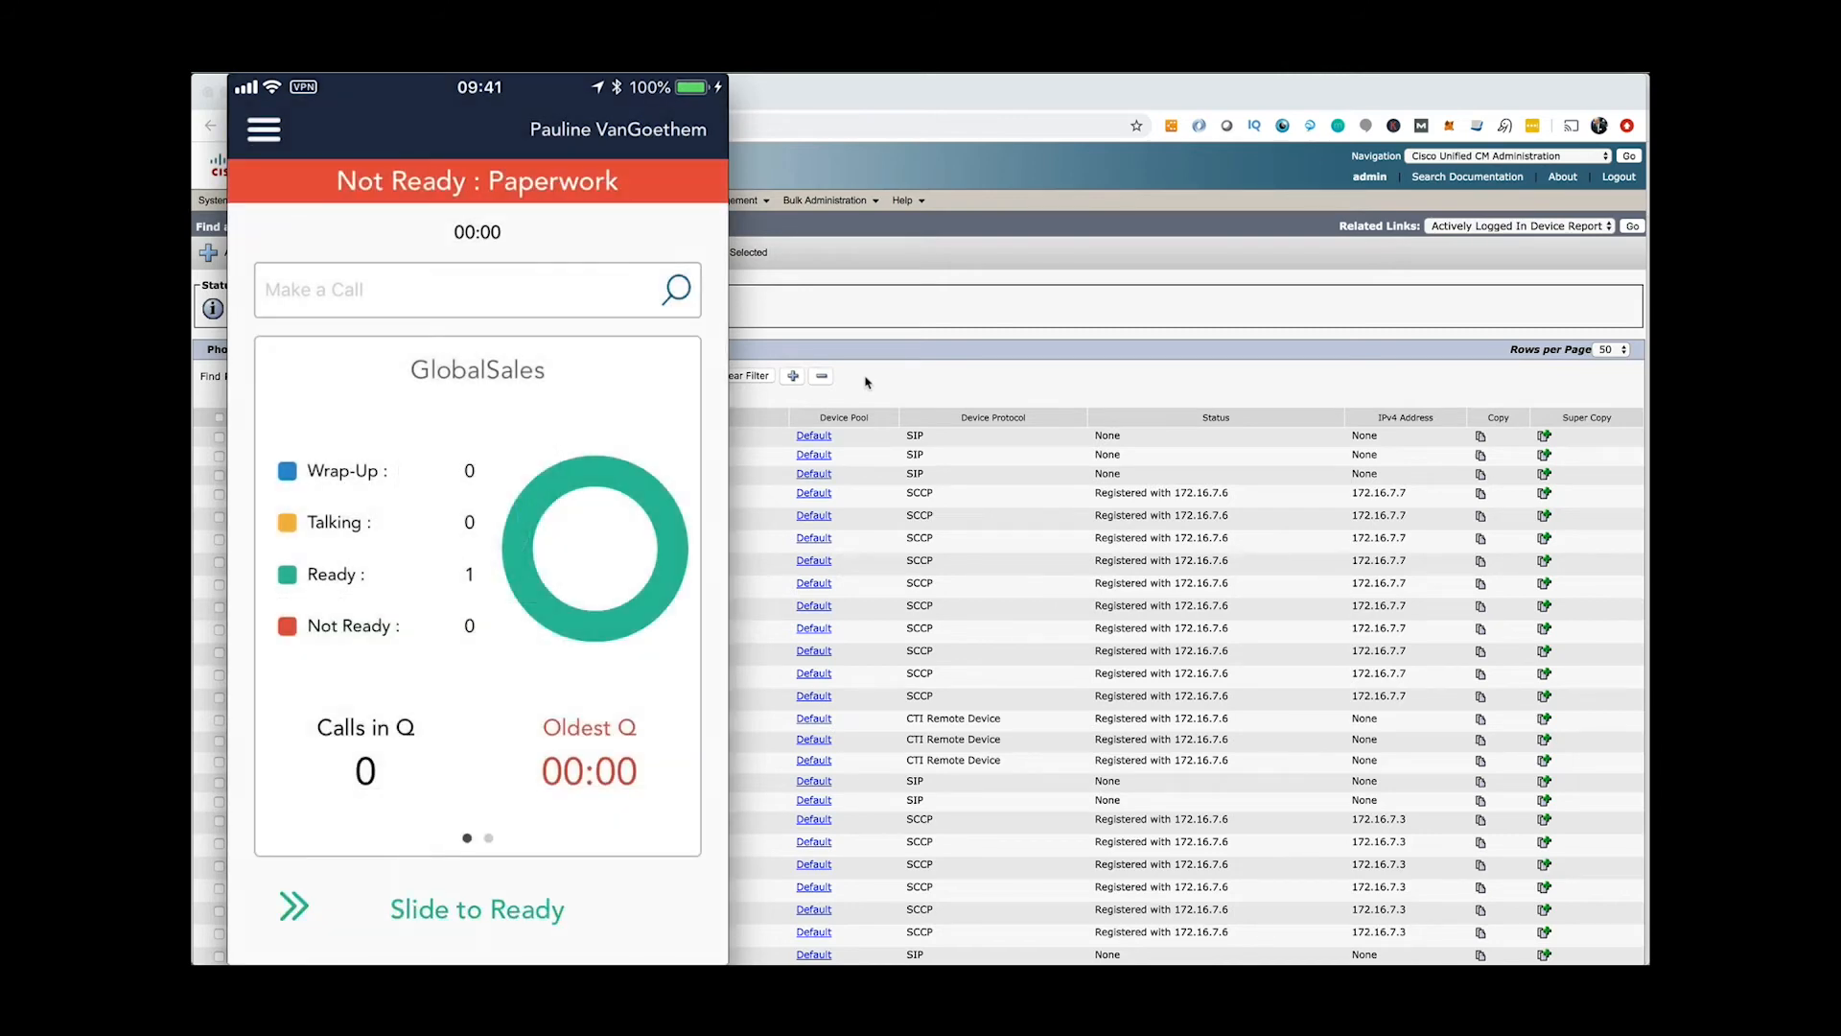
{"action": "left_click", "coordinate": [263, 129]}
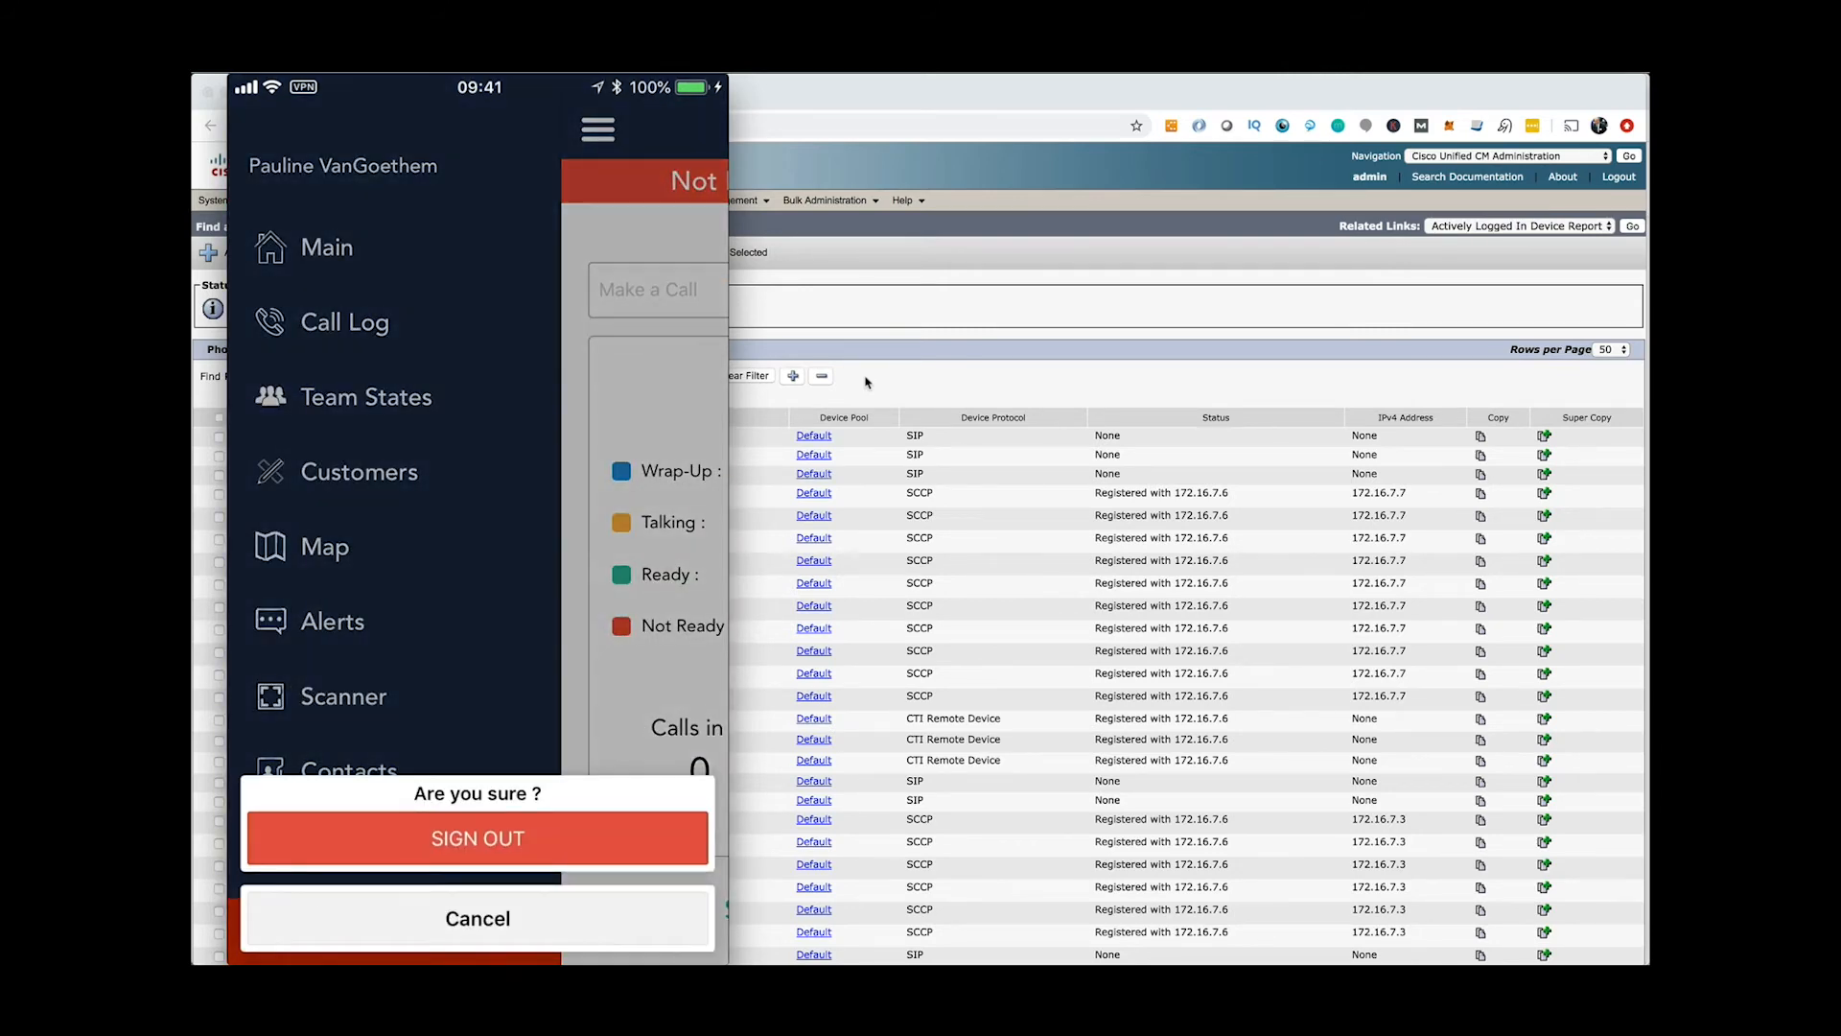
{"action": "left_click", "coordinate": [478, 839]}
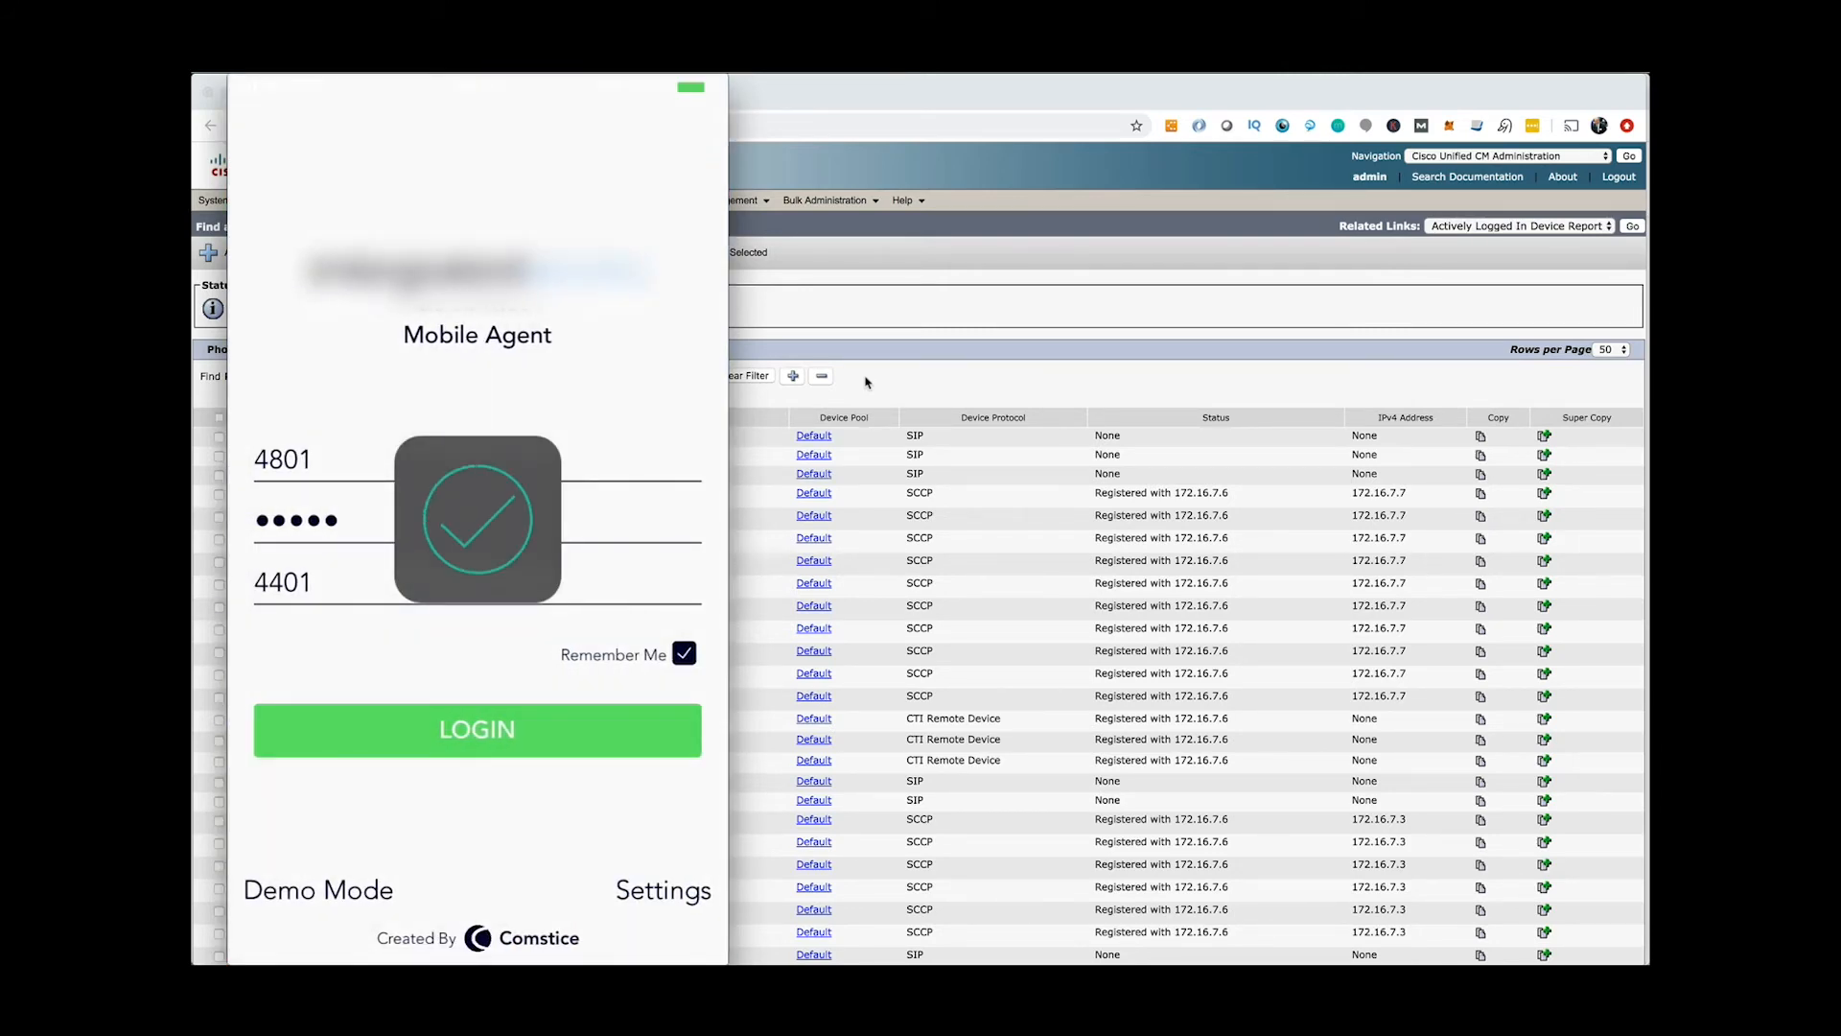